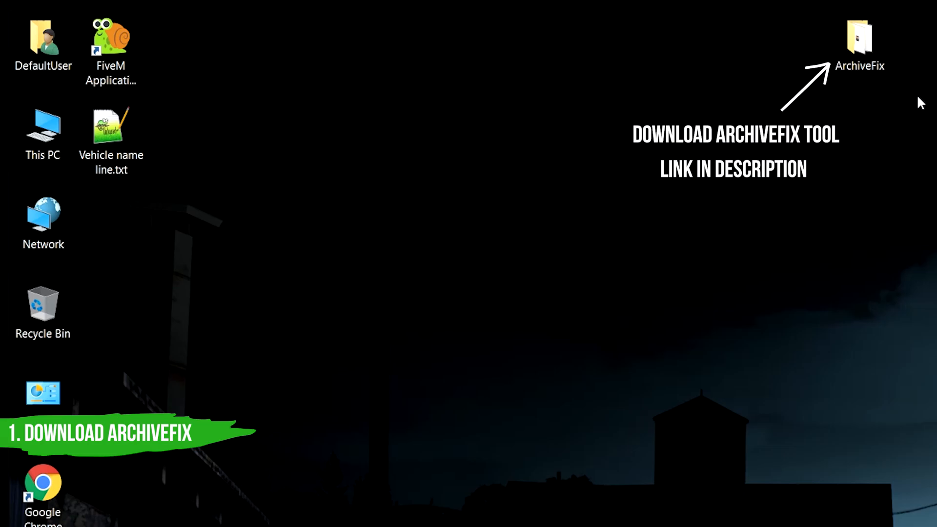
# Step: Launch Chrome from the desktop to search Google for 'gta 5 mods'
pyautogui.doubleClick(857, 39)
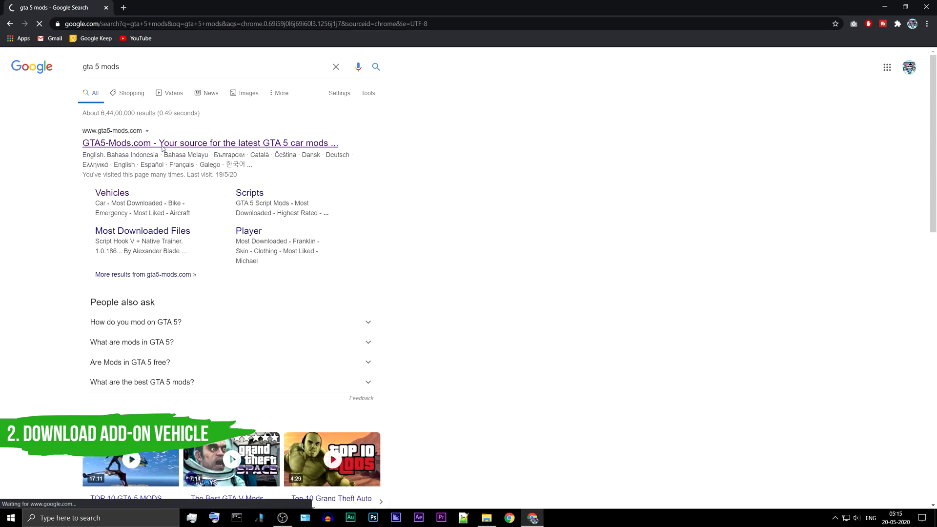
# Step: Search GTA5-Mods.com for 'audi 20' and download the Audi R8 2020 Add-On / FiveM mod
pyautogui.click(210, 143)
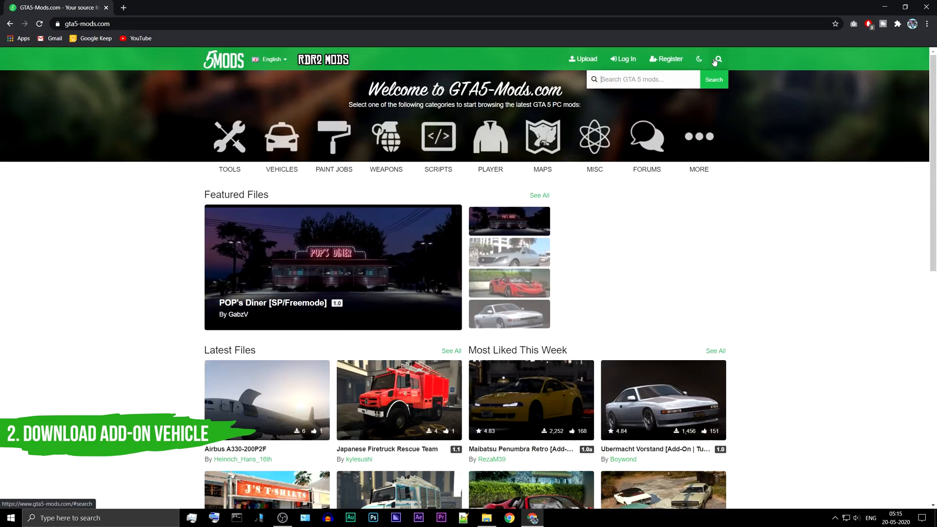
pyautogui.write('audi 20')
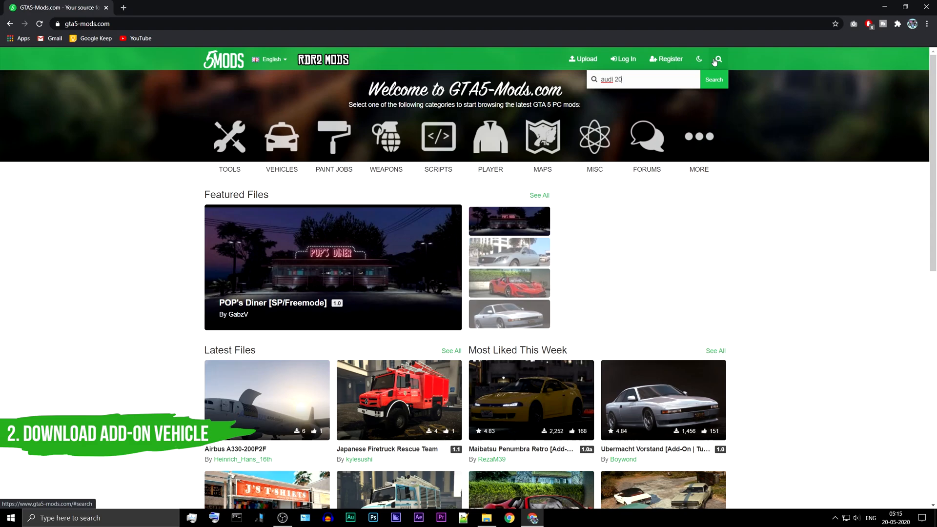
pyautogui.click(713, 79)
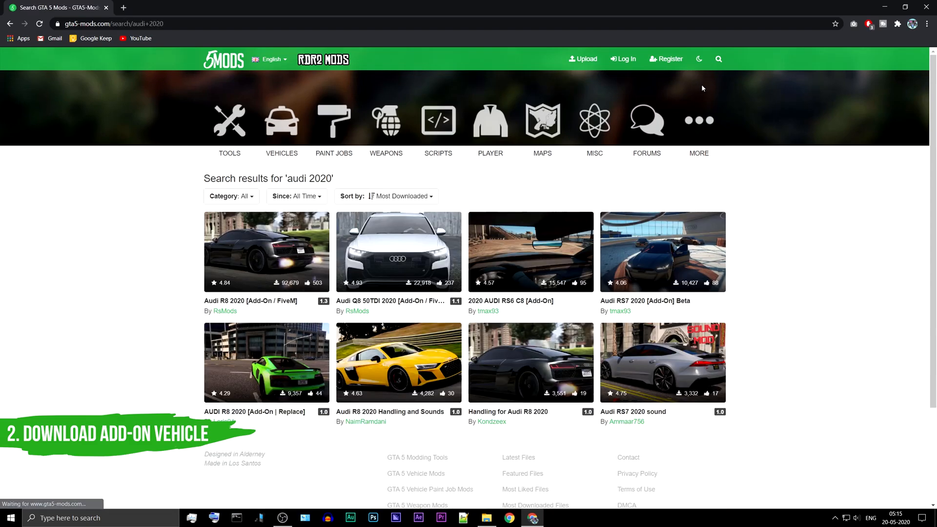
pyautogui.click(265, 251)
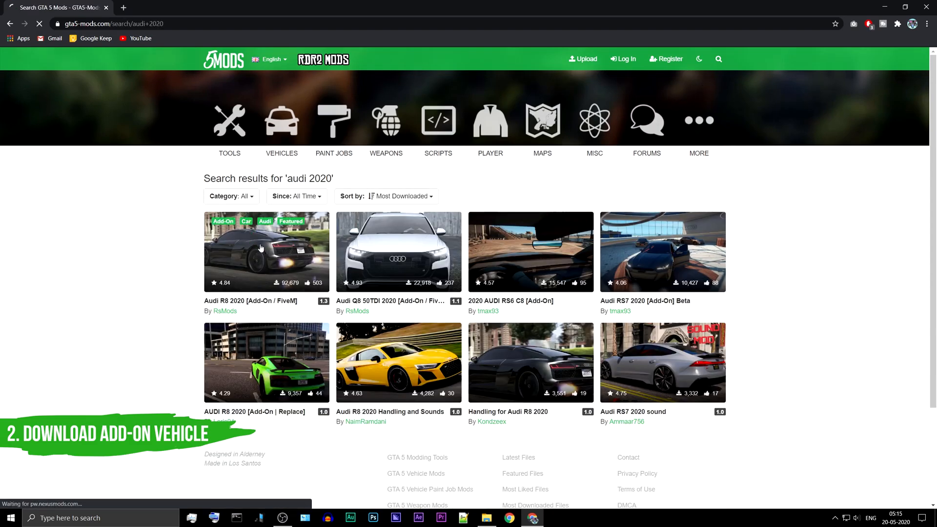
pyautogui.click(266, 251)
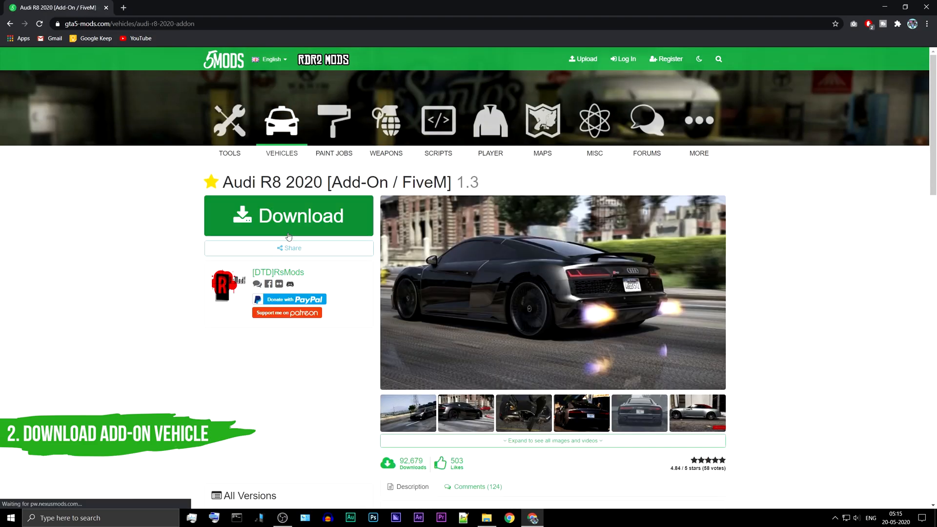
pyautogui.click(288, 216)
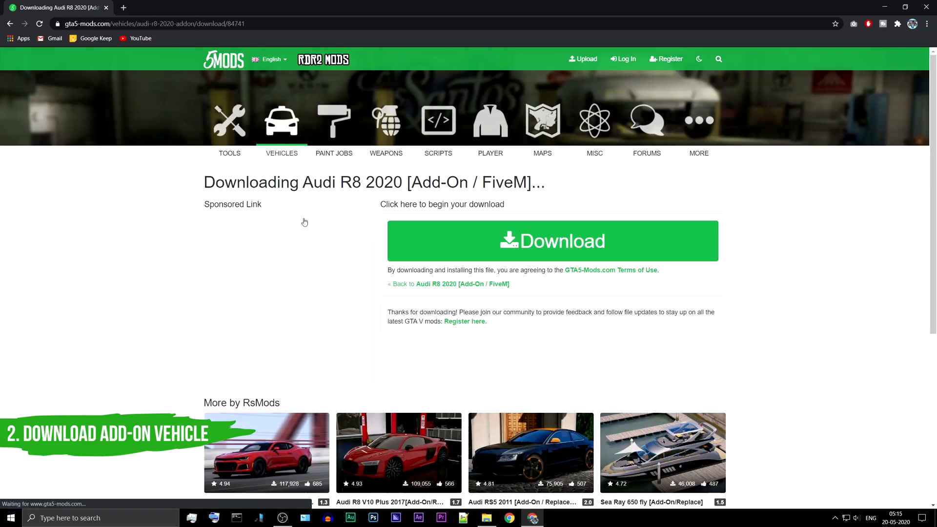
pyautogui.click(552, 240)
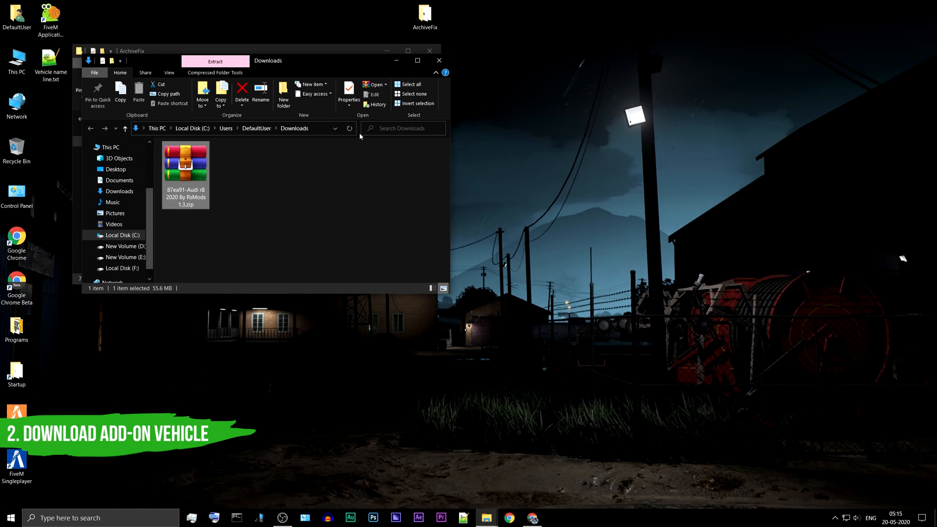
# Step: Extract the downloaded zip to the desktop and browse its Addon folder
pyautogui.rightClick(185, 162)
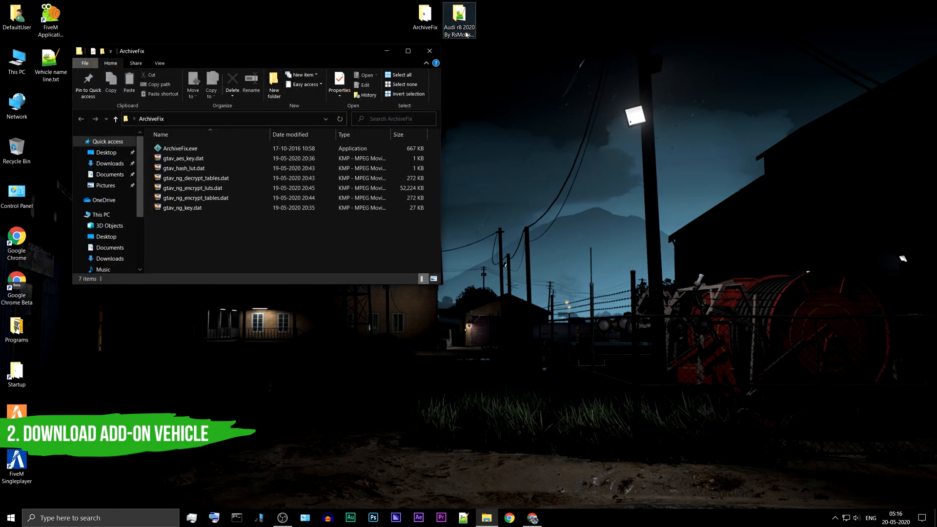
pyautogui.doubleClick(458, 15)
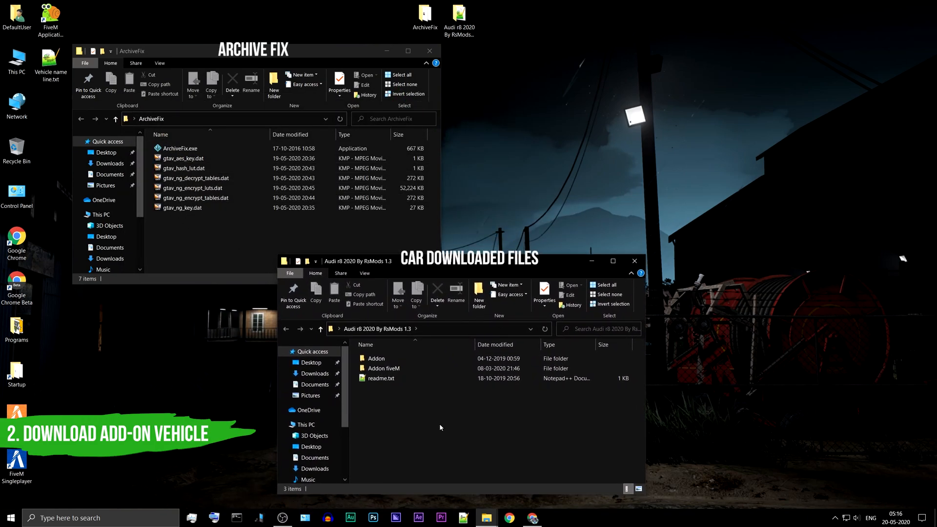
pyautogui.click(376, 358)
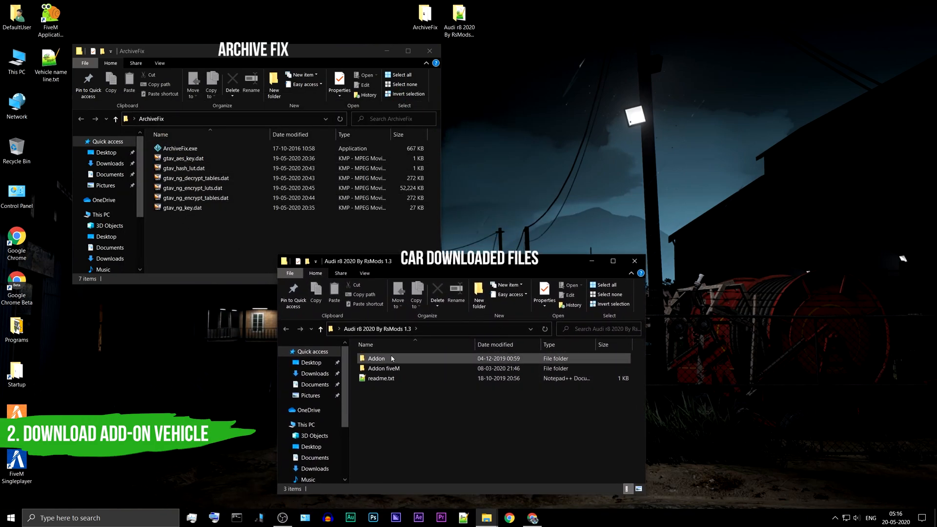
pyautogui.doubleClick(376, 358)
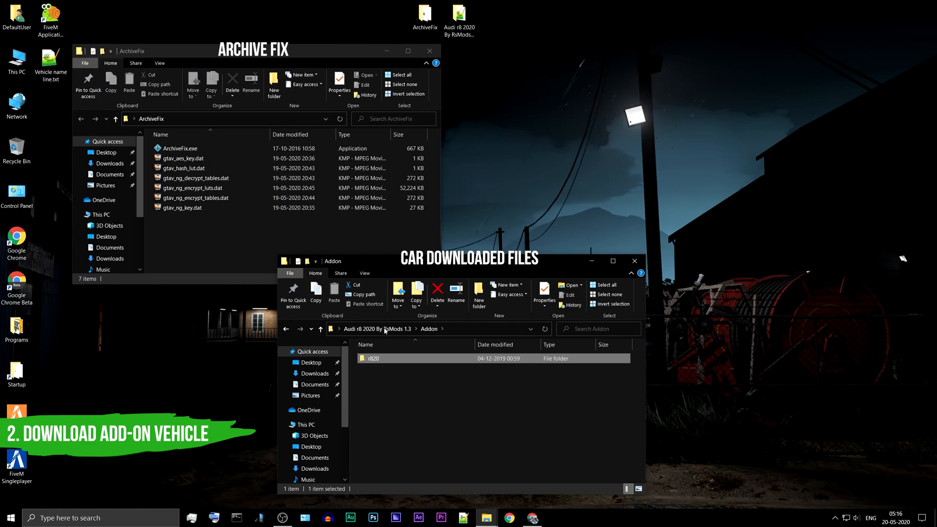
# Step: Go back to the Audi r8 2020 folder and read readme.txt
pyautogui.click(319, 329)
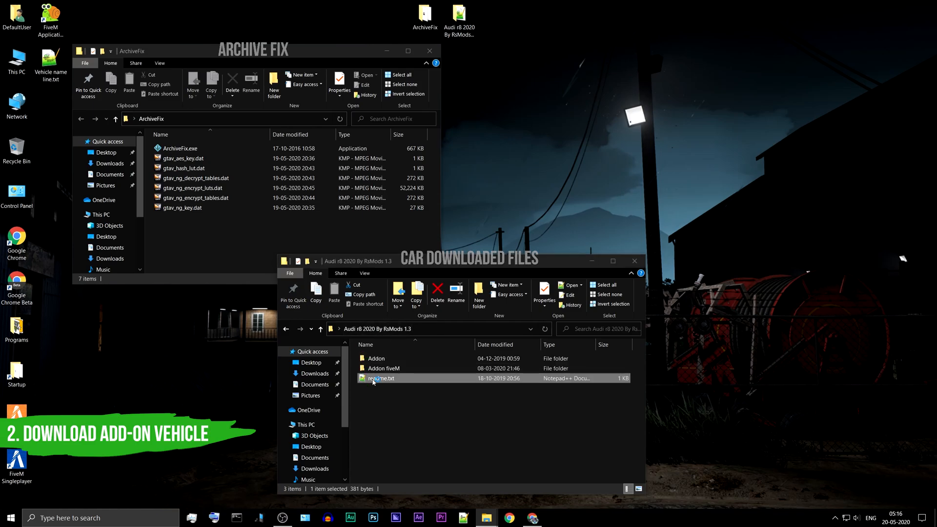
pyautogui.doubleClick(380, 378)
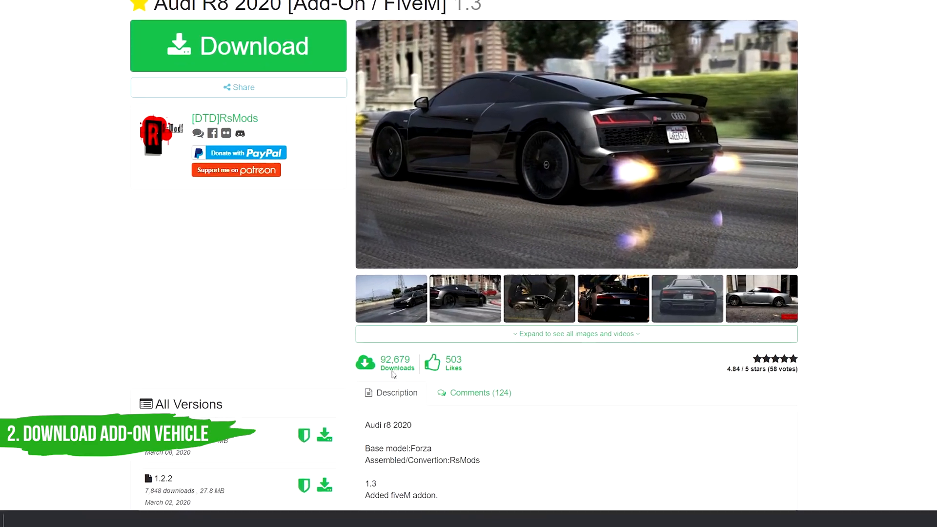
pyautogui.scroll(-3)
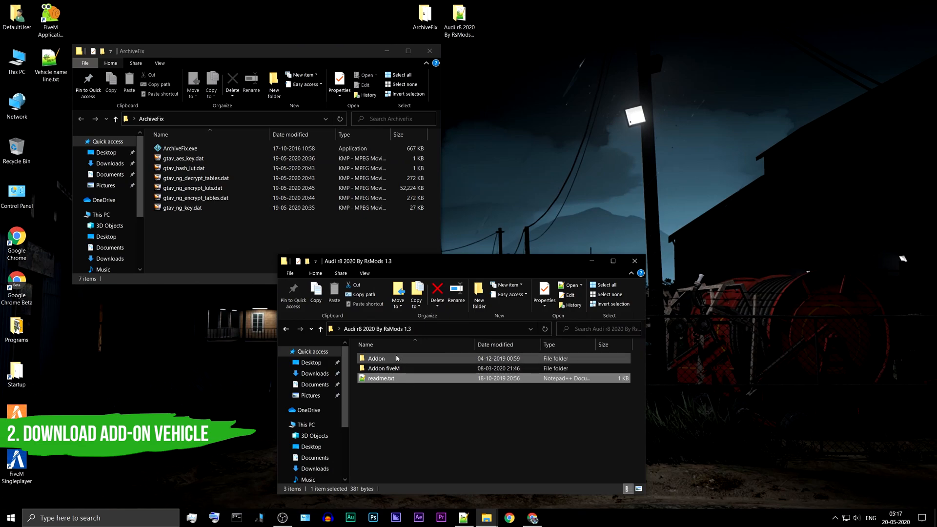
# Step: Open Addon\r820 and build a desktop r820 folder with oldrpf, newrpf and unpacked subfolders
pyautogui.doubleClick(375, 358)
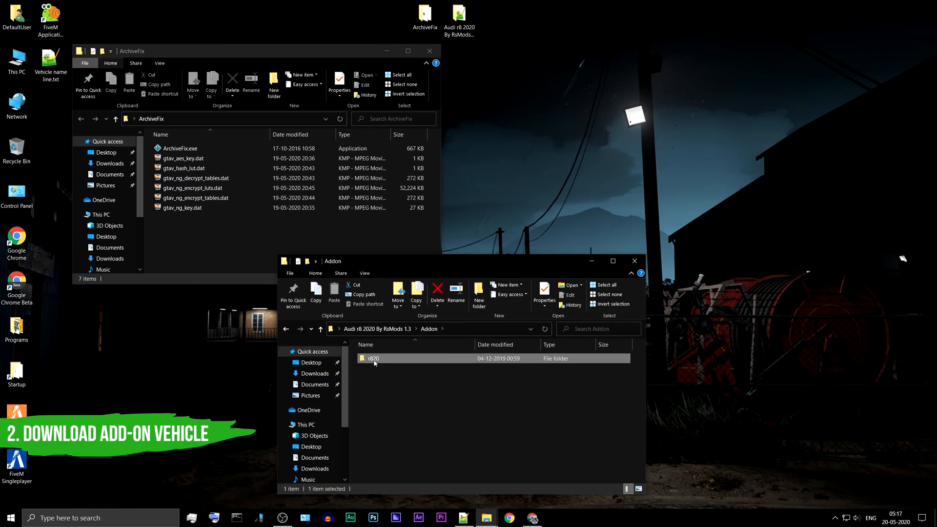
pyautogui.doubleClick(372, 358)
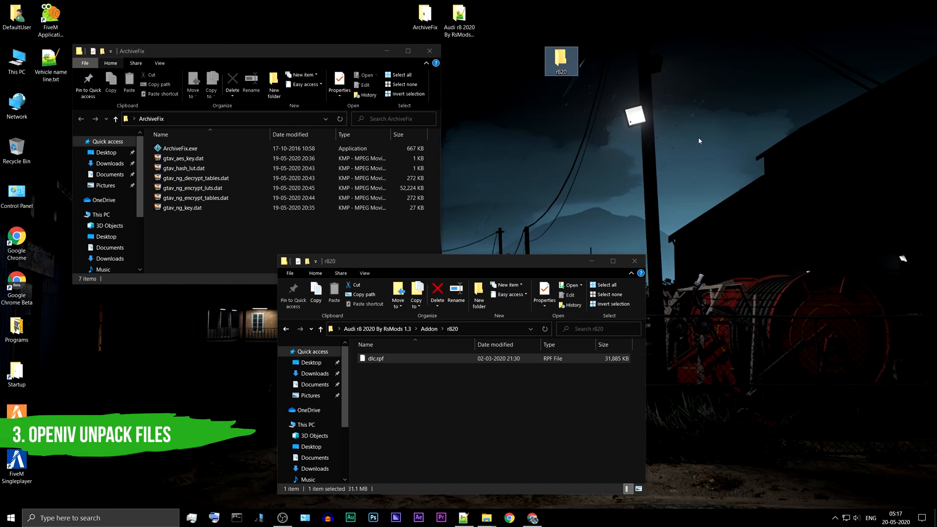
pyautogui.moveTo(561, 61); pyautogui.dragTo(527, 16)
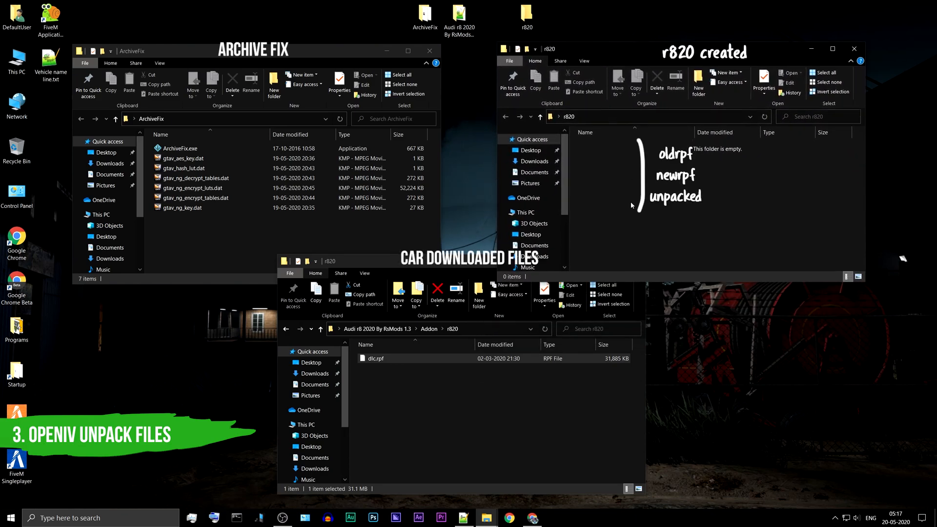
pyautogui.click(698, 83)
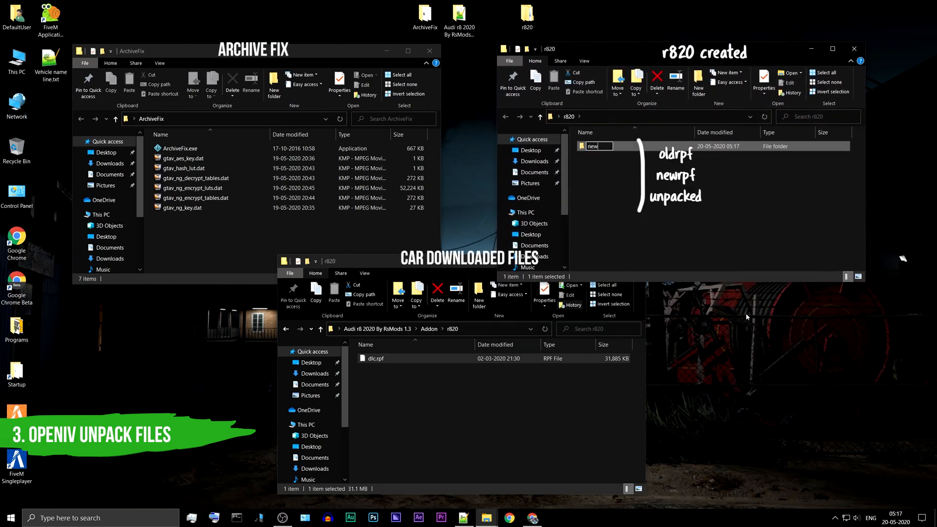
pyautogui.write('newrpf')
pyautogui.write('unpacked')
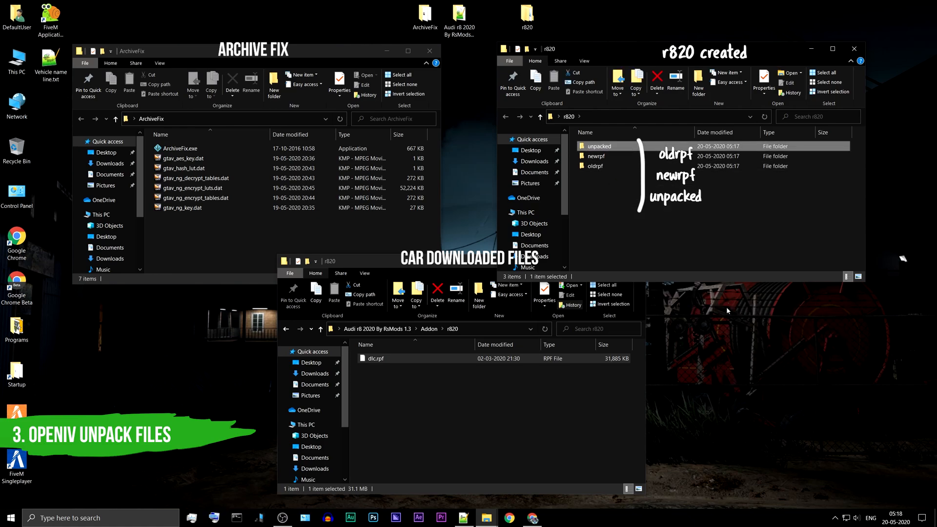
pyautogui.click(660, 239)
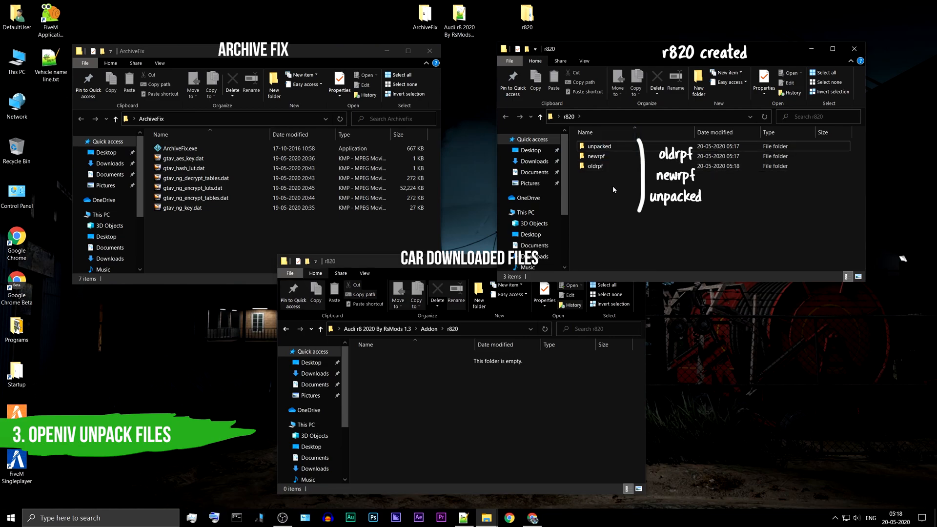
pyautogui.moveTo(572, 396)
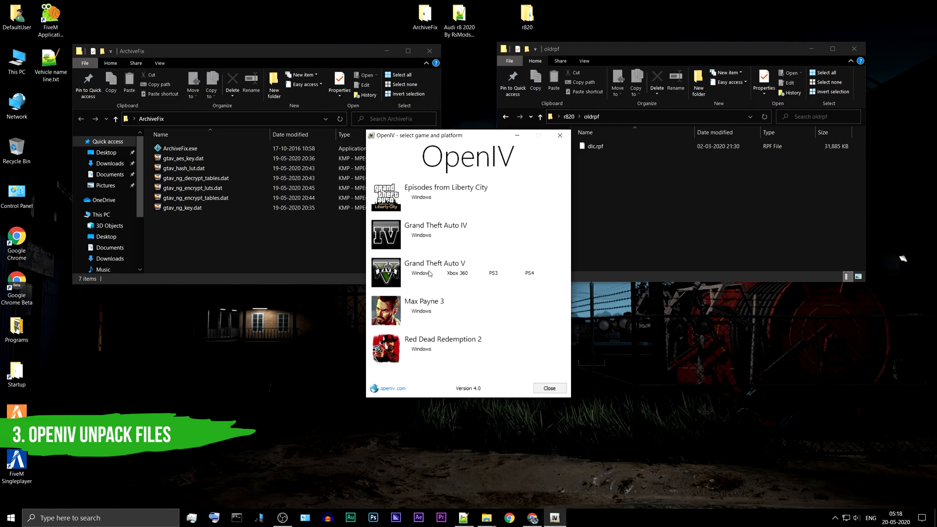
# Step: Start OpenIV for GTA V Windows and open the desktop r820 folder
pyautogui.click(420, 273)
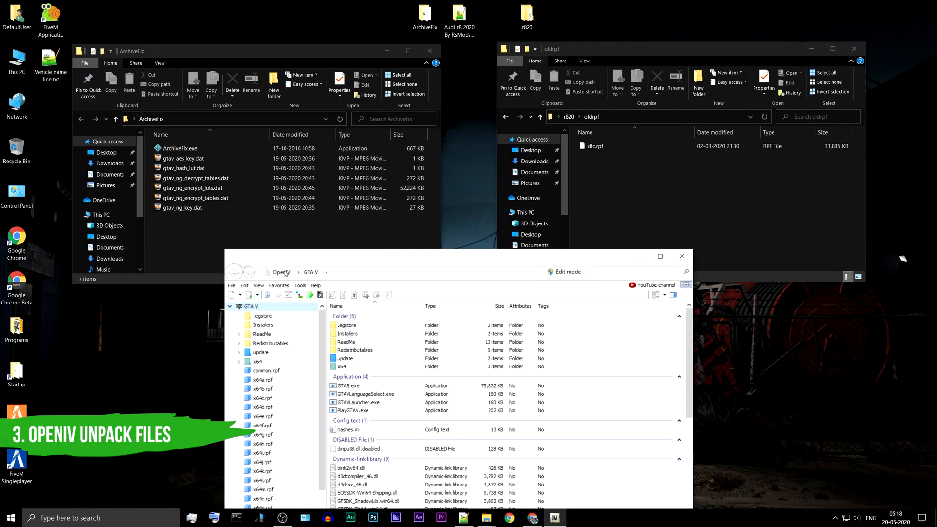
pyautogui.click(231, 285)
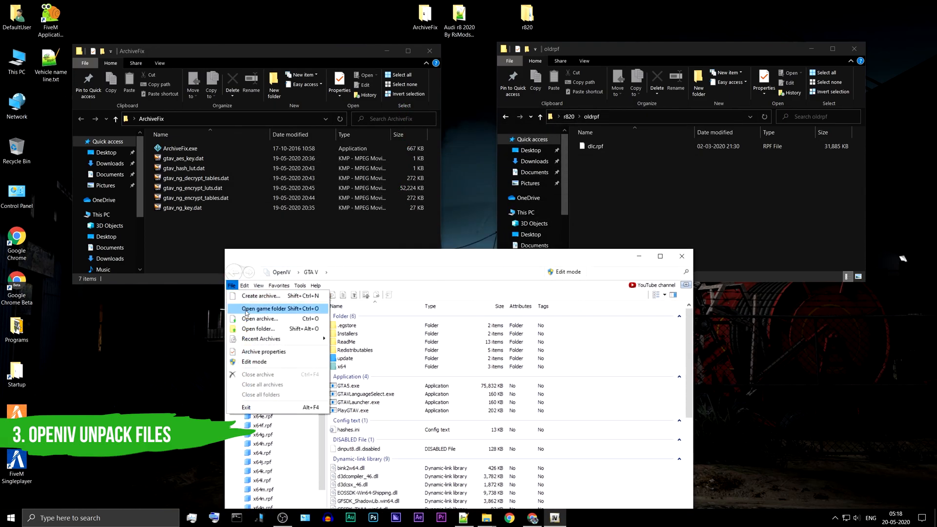
pyautogui.click(261, 308)
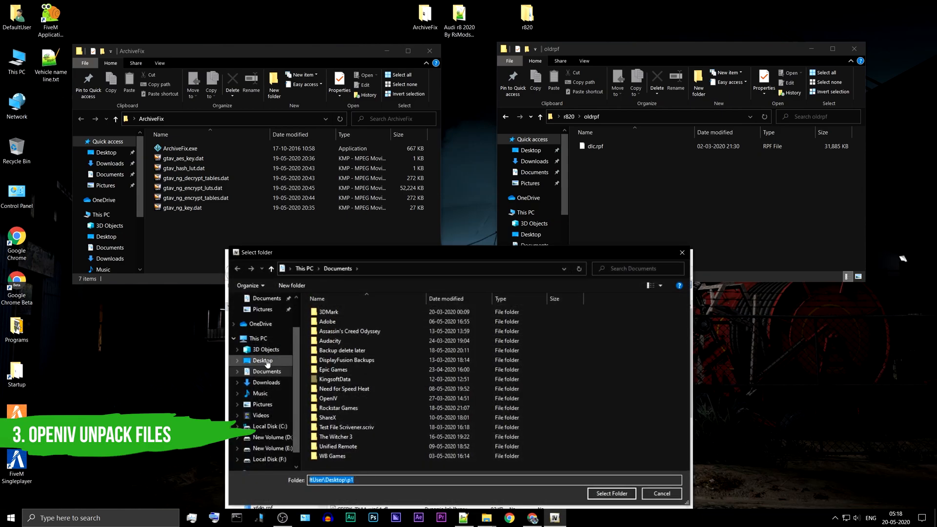
pyautogui.click(262, 360)
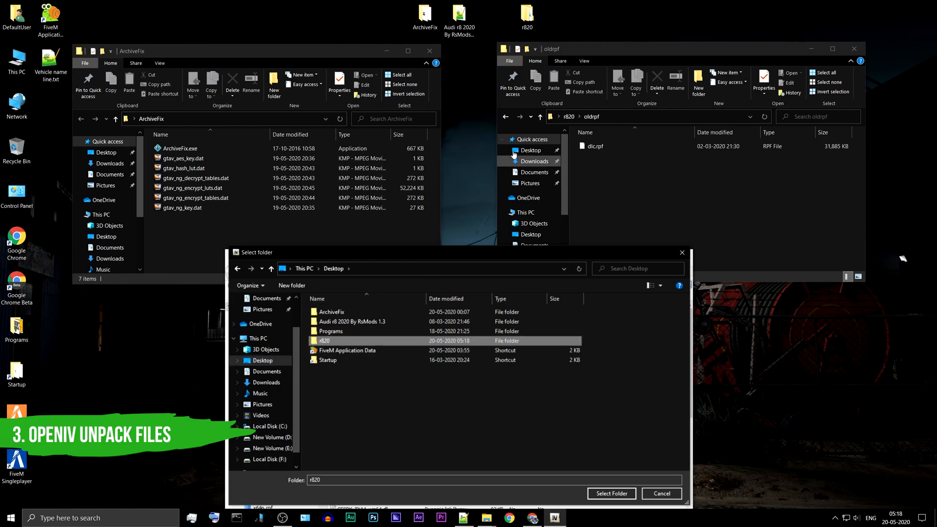
pyautogui.moveTo(554, 399)
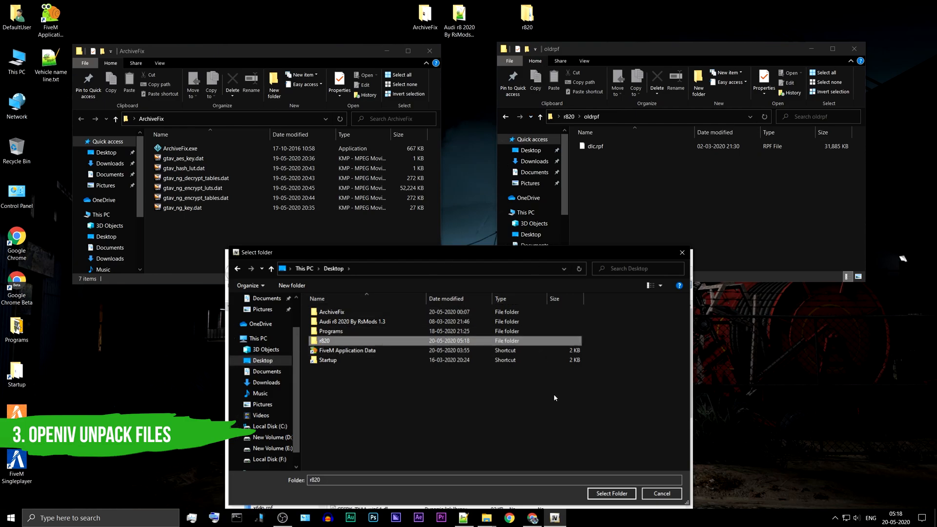
pyautogui.click(610, 493)
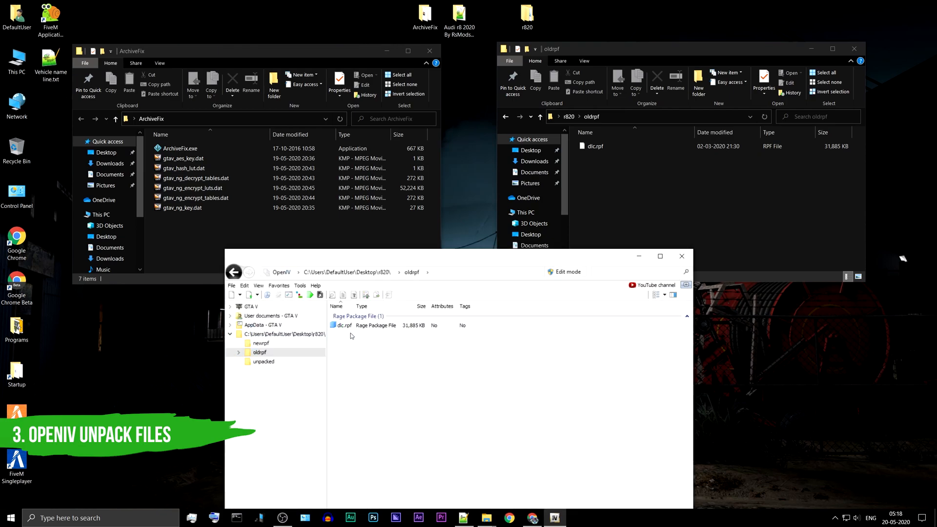
# Step: Export the contents of oldrpf's dlc.rpf into r820\unpacked
pyautogui.click(343, 325)
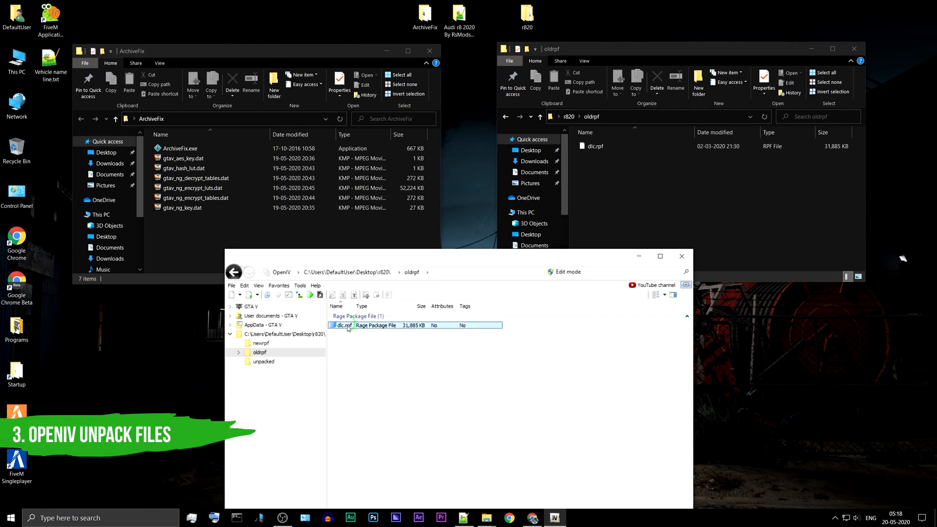
pyautogui.rightClick(343, 324)
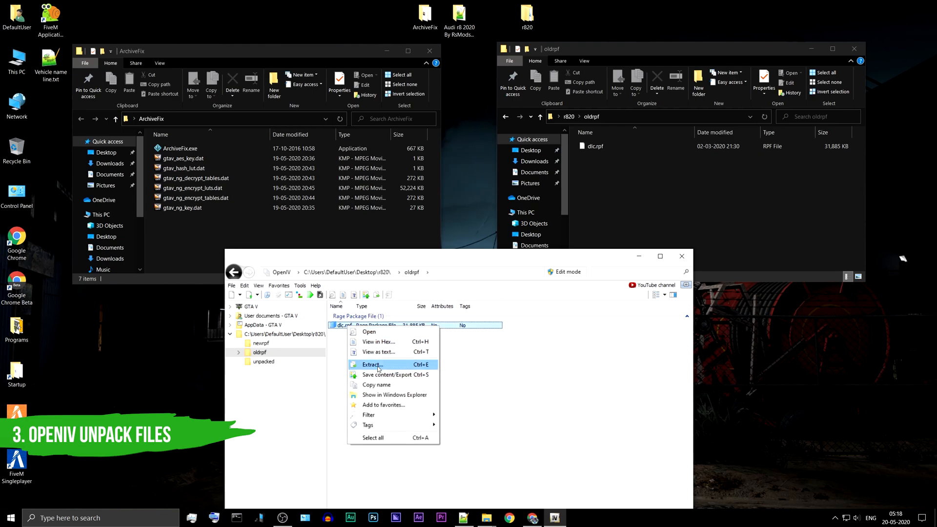
pyautogui.moveTo(379, 377)
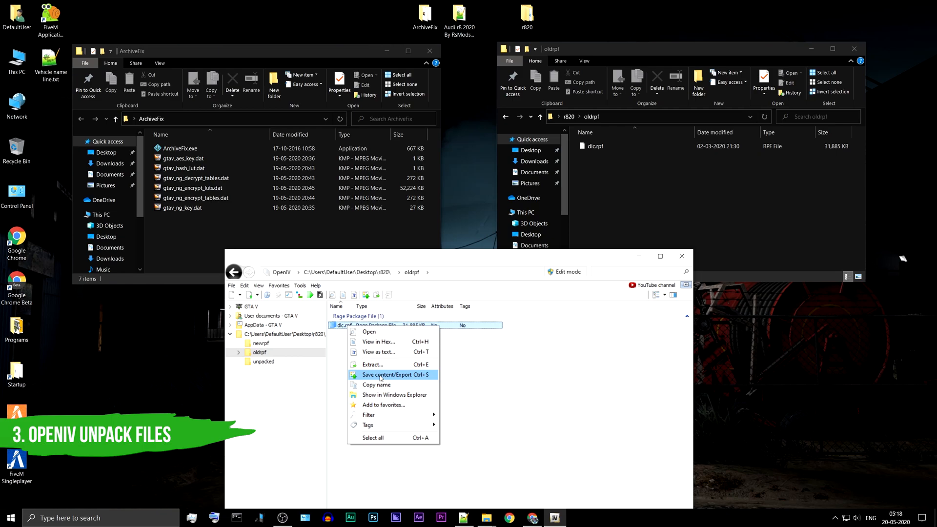
pyautogui.click(380, 374)
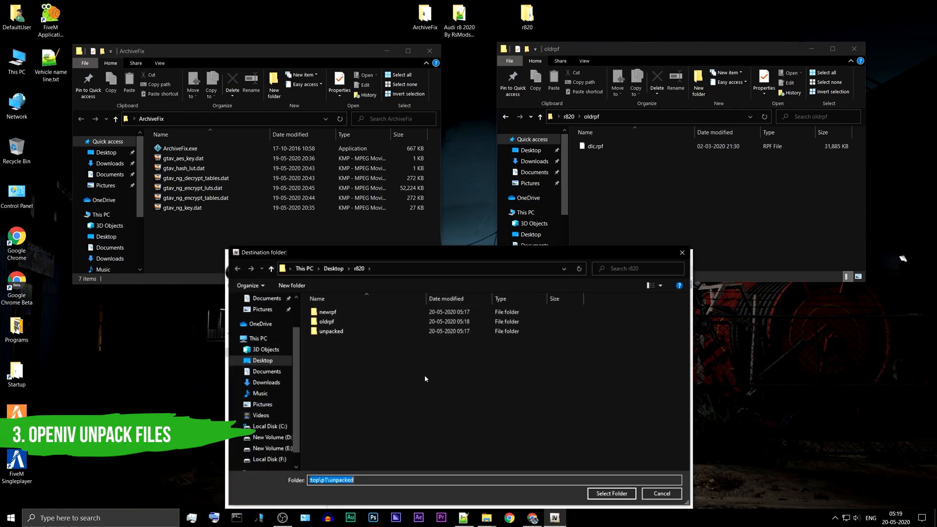
pyautogui.moveTo(330, 330)
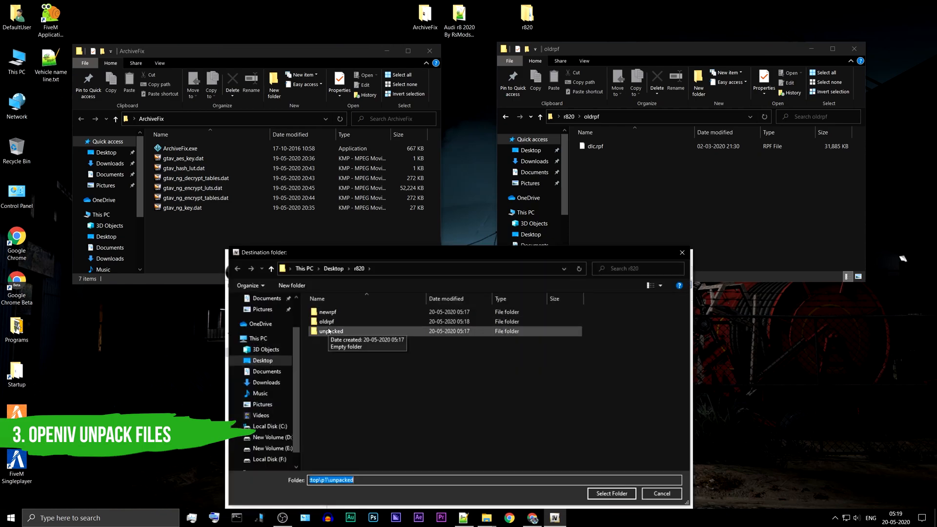
pyautogui.doubleClick(332, 331)
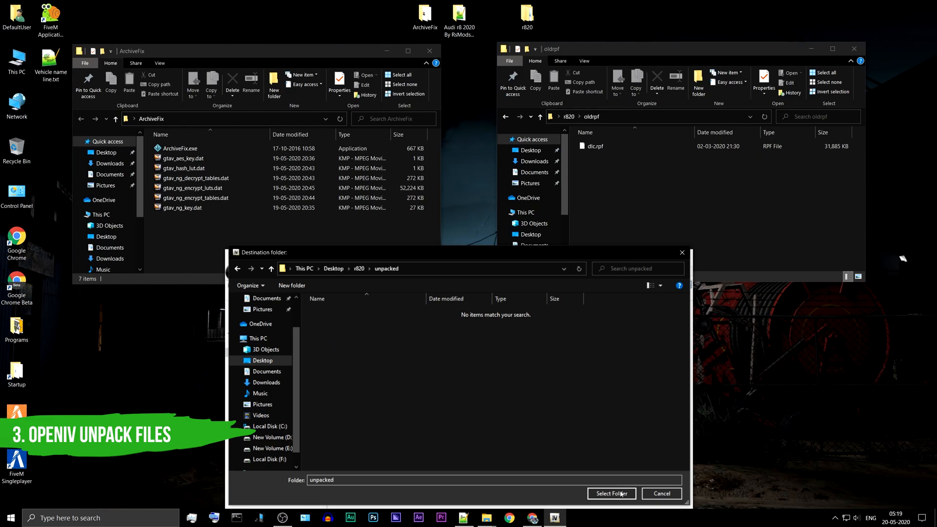
pyautogui.click(611, 493)
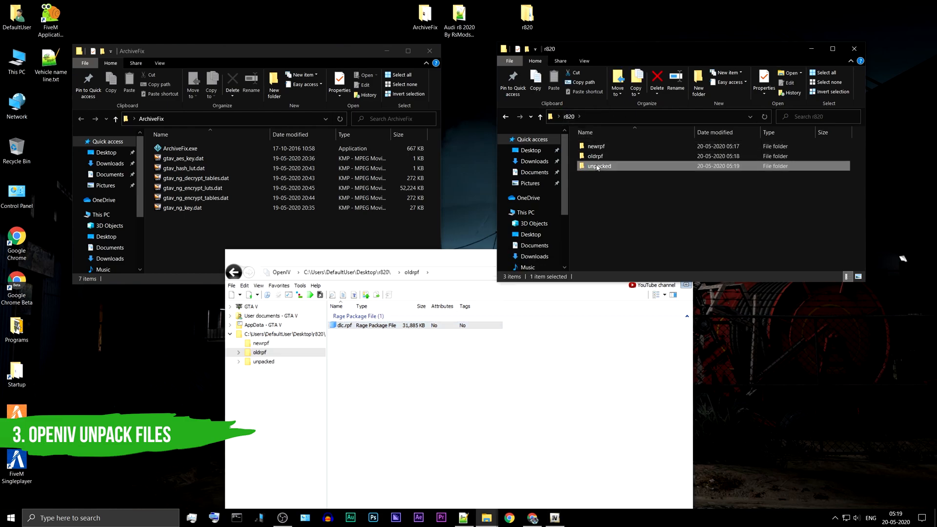
# Step: Browse the unpacked export's common folder down to levels\gta5
pyautogui.doubleClick(599, 165)
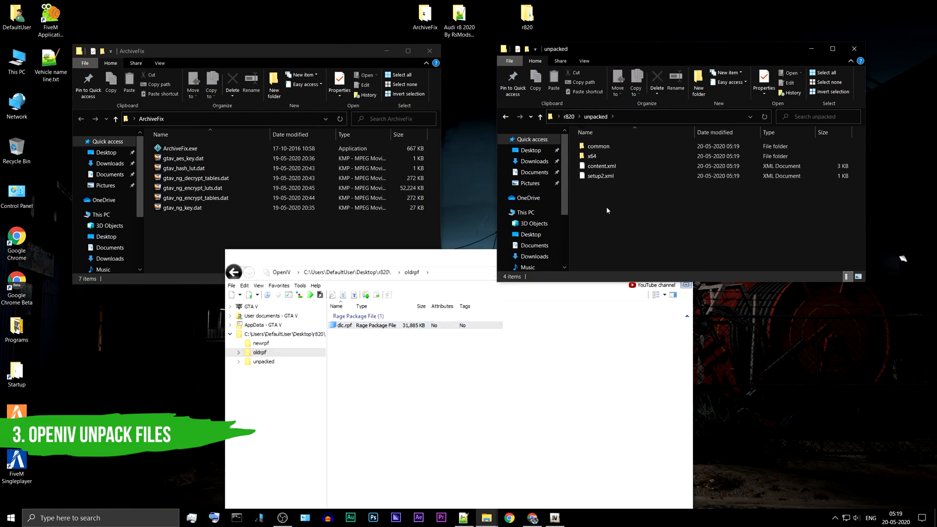
pyautogui.click(370, 325)
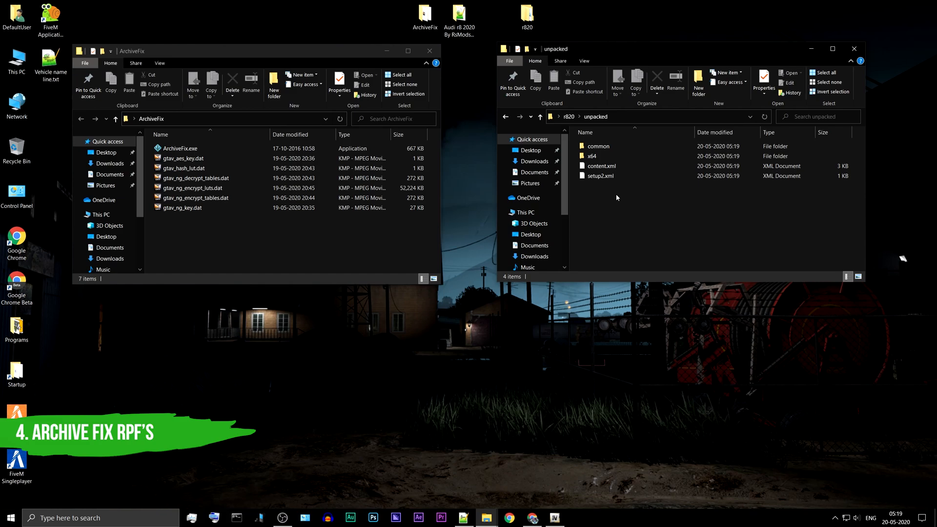
pyautogui.click(596, 146)
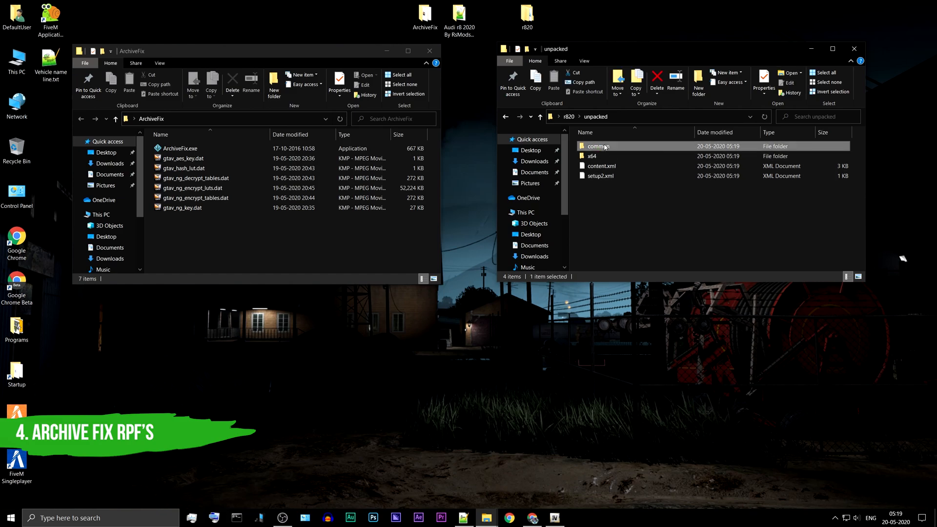
pyautogui.doubleClick(598, 146)
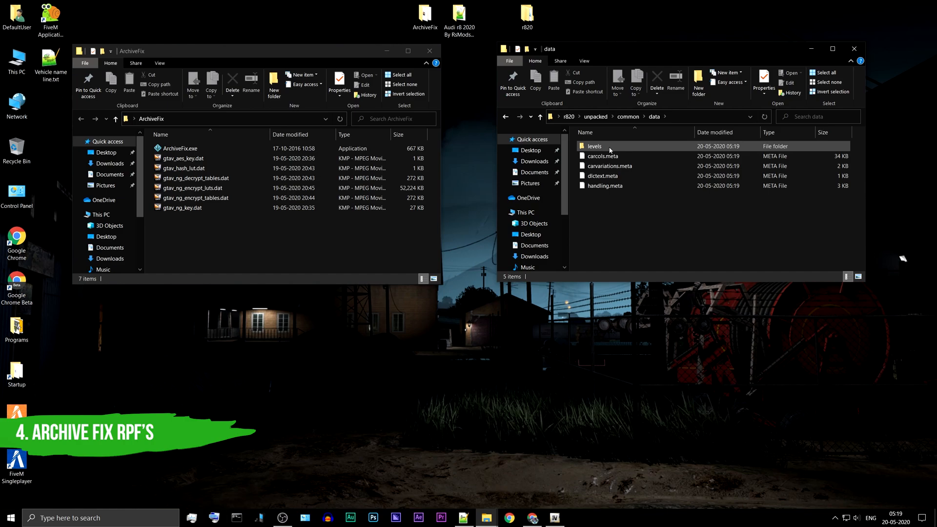
pyautogui.doubleClick(596, 146)
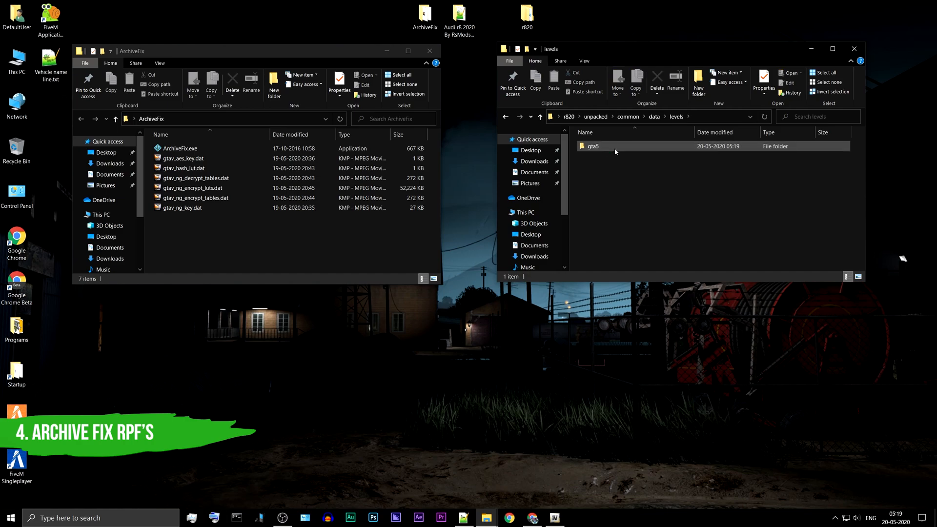
pyautogui.doubleClick(592, 146)
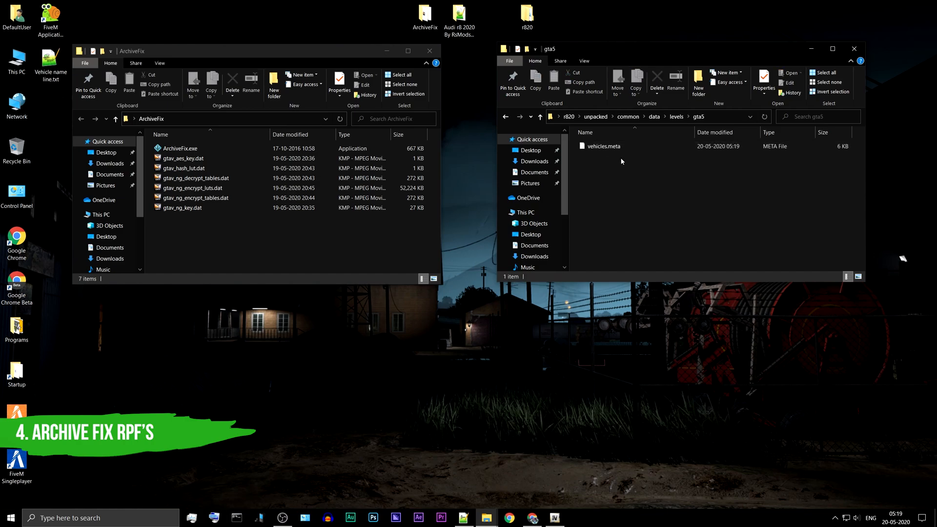
# Step: Return to the top of unpacked and open x64\data
pyautogui.click(655, 116)
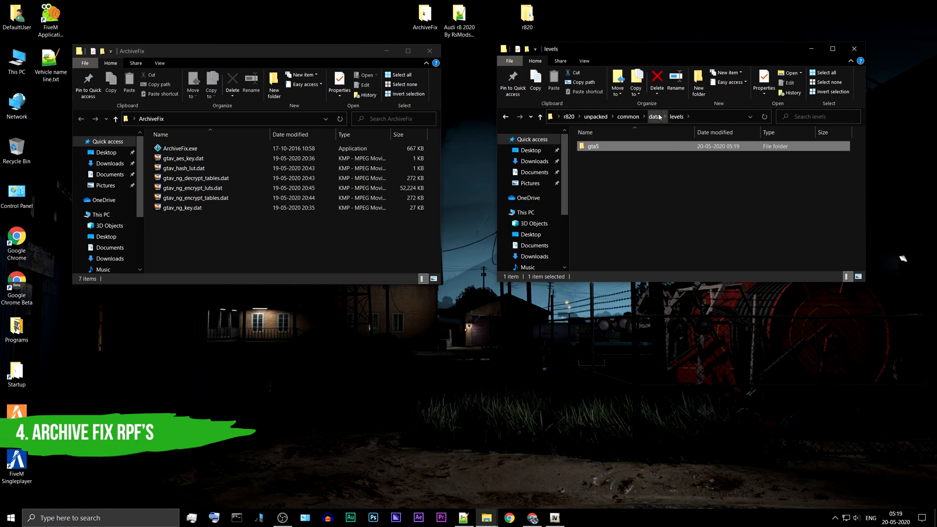
pyautogui.click(627, 116)
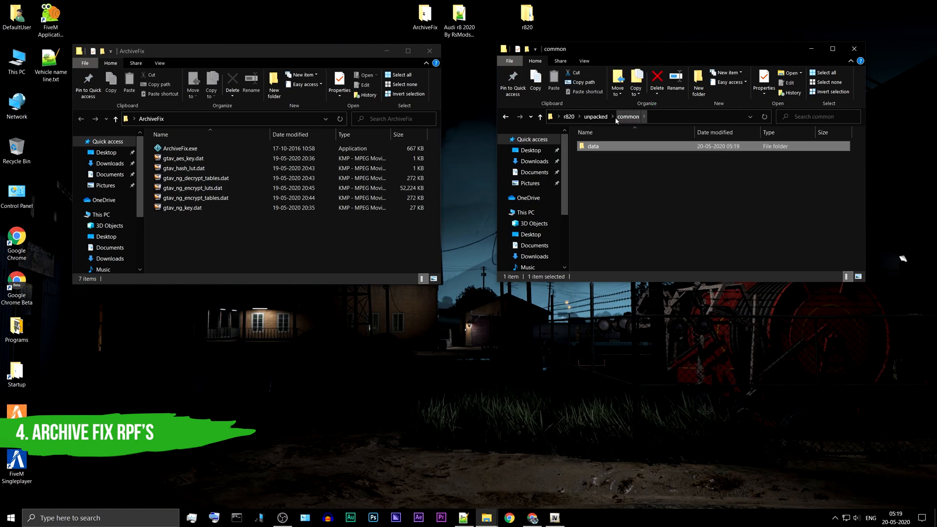
pyautogui.click(594, 116)
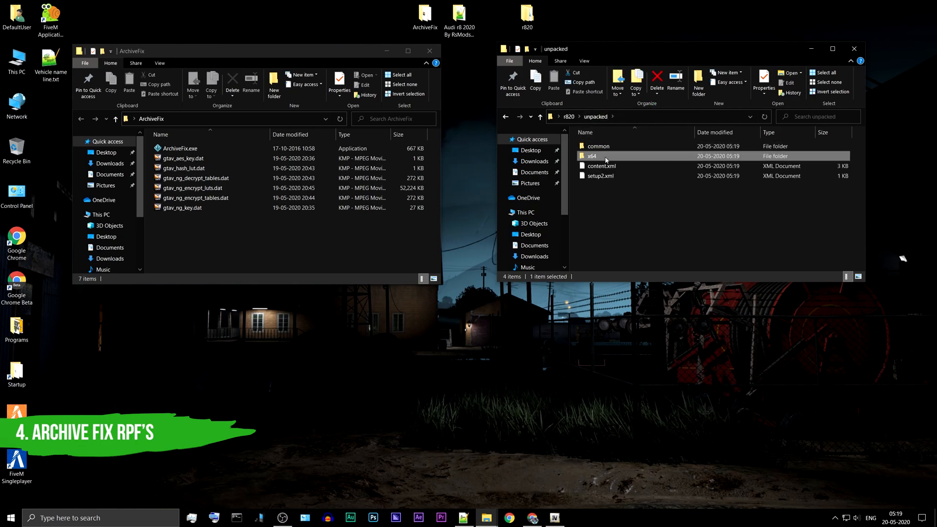
pyautogui.doubleClick(591, 157)
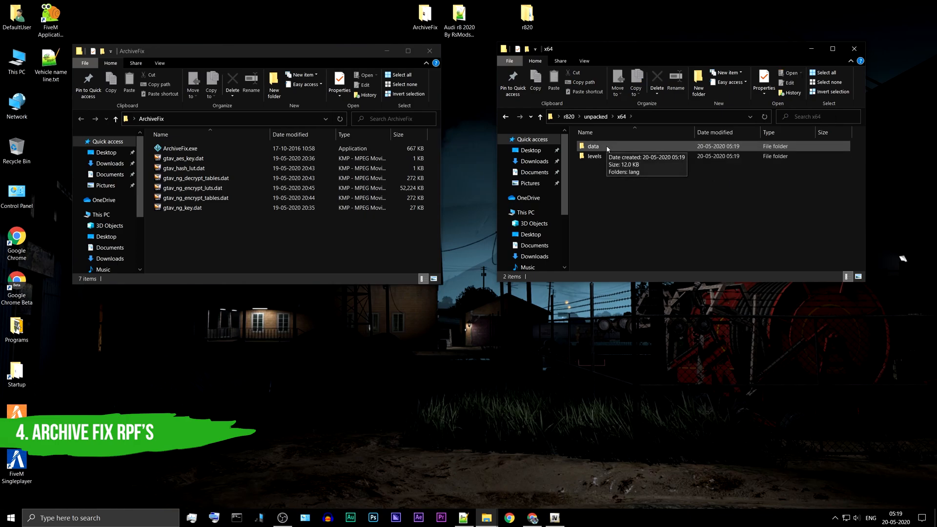
pyautogui.doubleClick(593, 146)
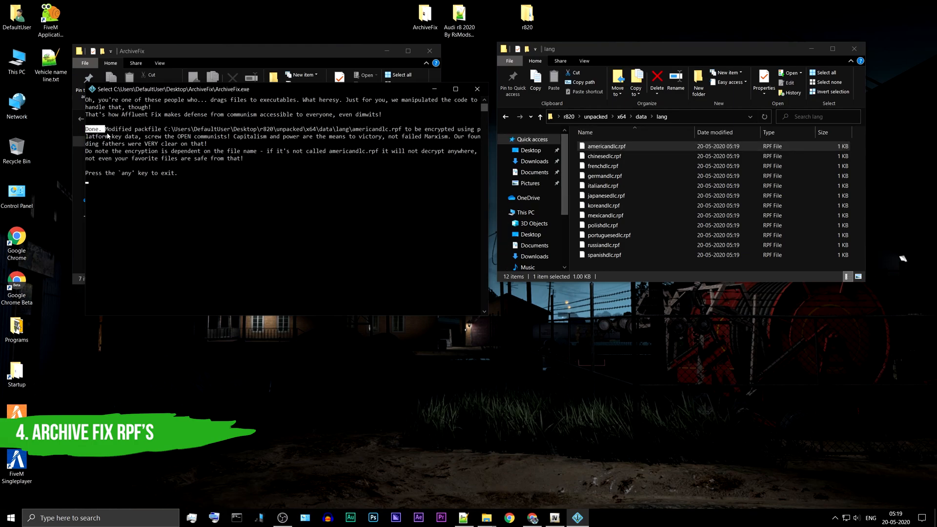
pyautogui.moveTo(431, 113)
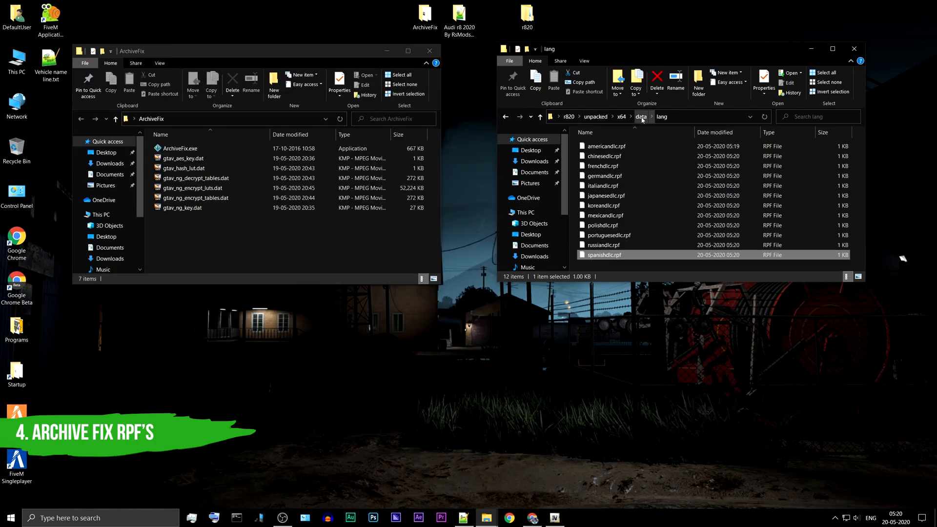
# Step: Inspect the x64\levels vehicle folder, then go back up to unpacked
pyautogui.click(620, 117)
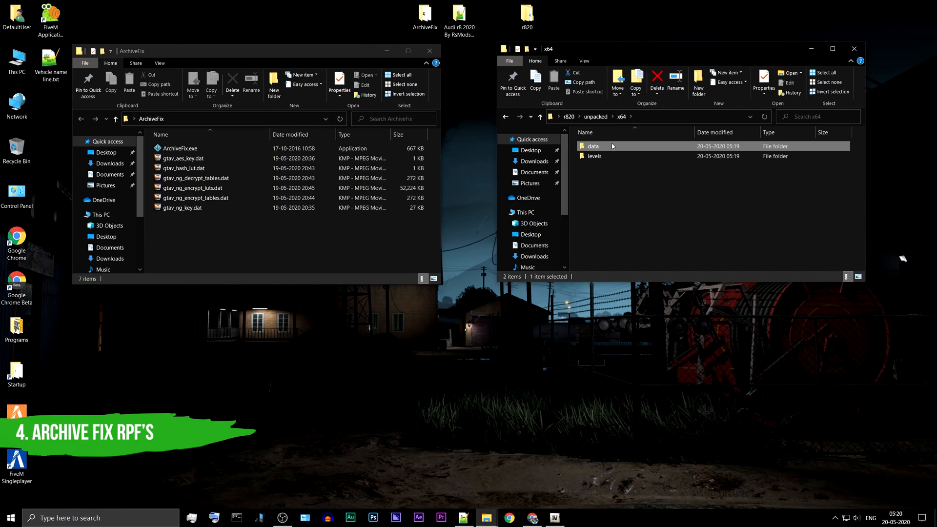
pyautogui.doubleClick(594, 156)
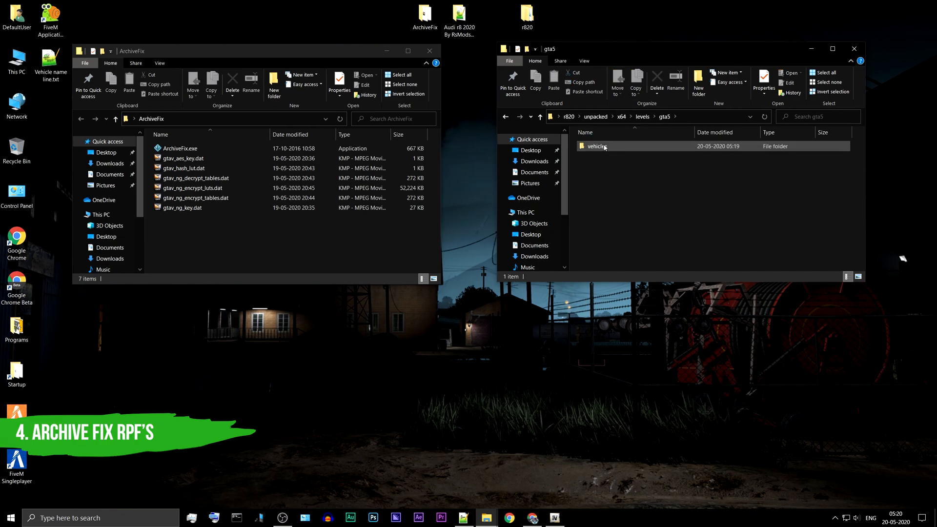
pyautogui.doubleClick(594, 146)
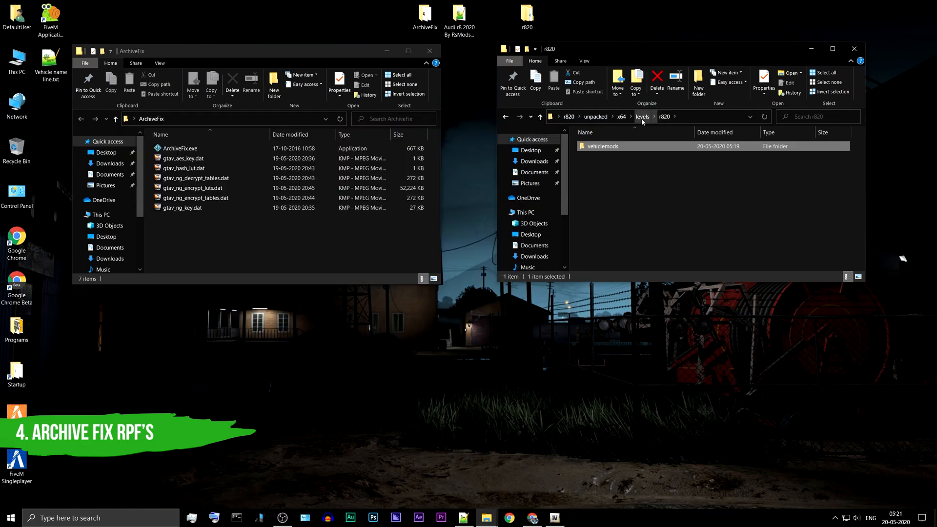
pyautogui.click(621, 117)
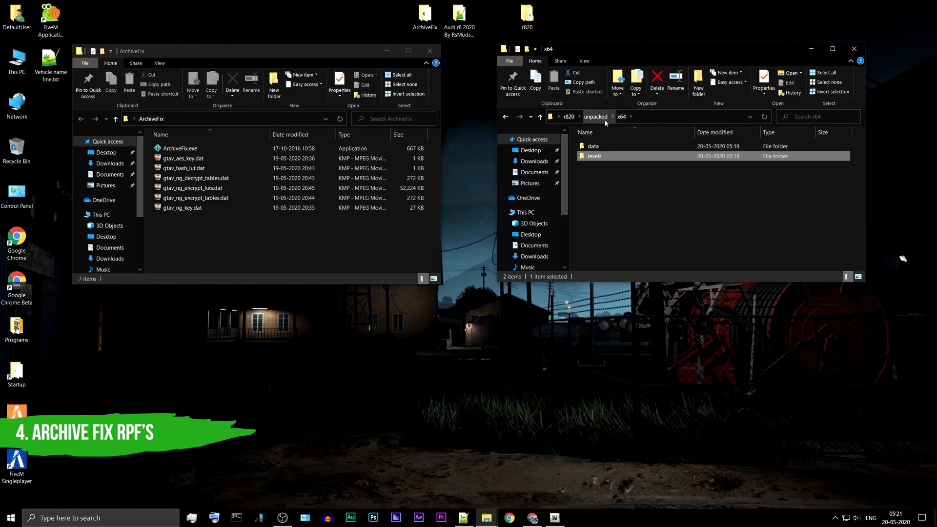
pyautogui.click(596, 116)
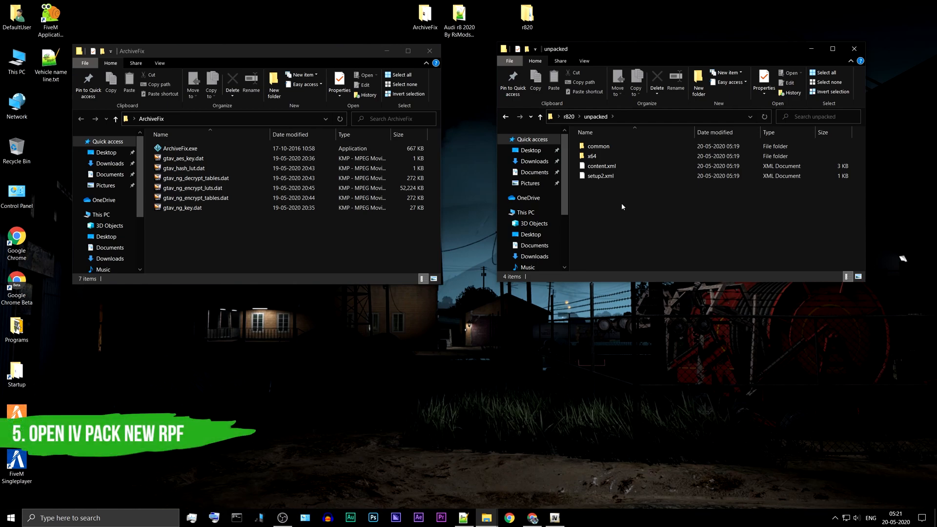
pyautogui.moveTo(550, 503)
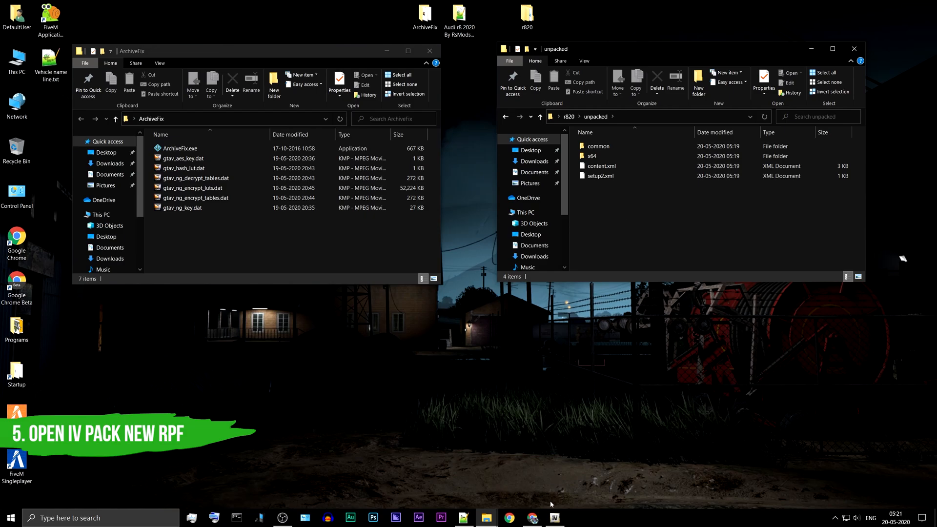
# Step: Open the empty newrpf folder in OpenIV and enable Edit mode
pyautogui.click(553, 518)
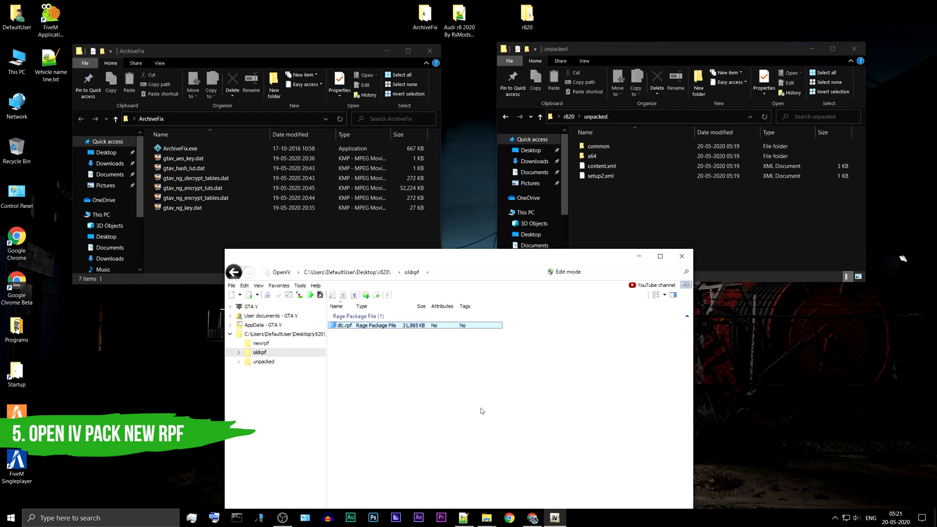
pyautogui.moveTo(272, 343)
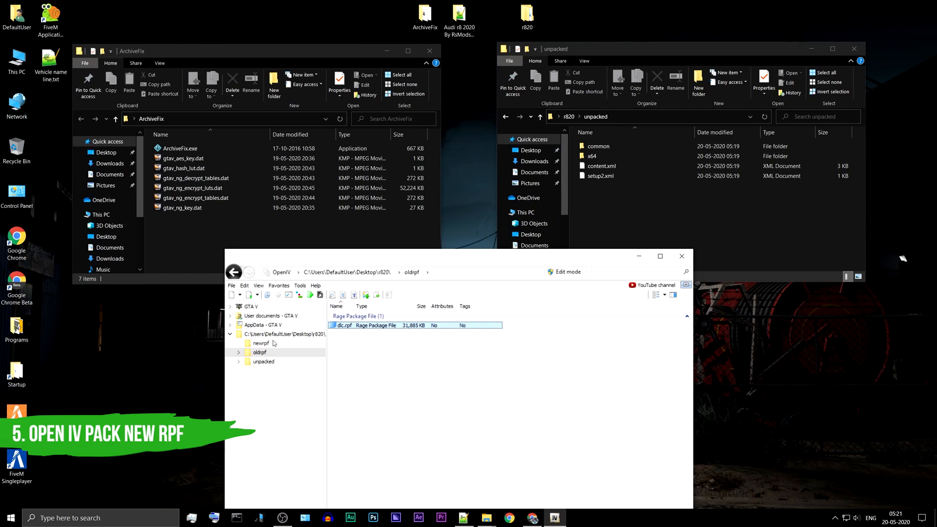
pyautogui.click(261, 343)
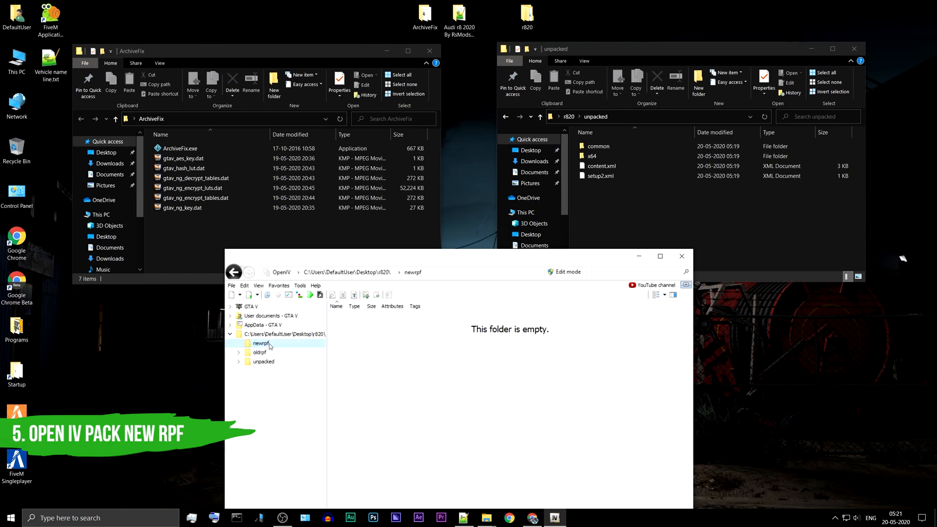
pyautogui.moveTo(576, 288)
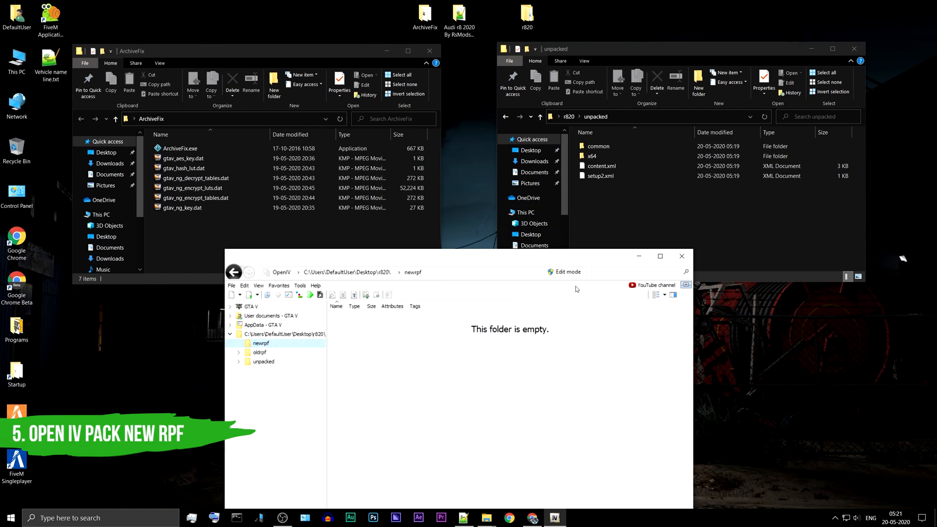
pyautogui.click(564, 272)
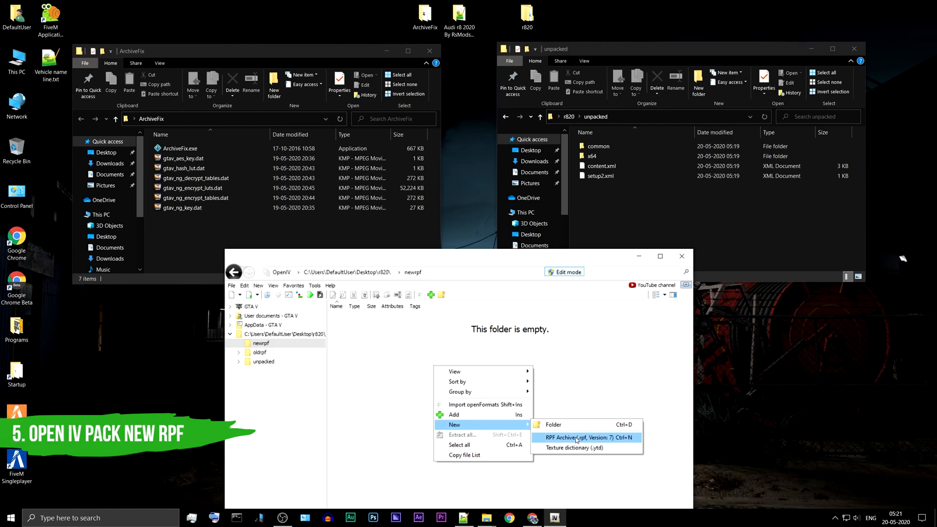
# Step: Create a new RPF archive named dlc and add the unpacked mod files
pyautogui.click(574, 438)
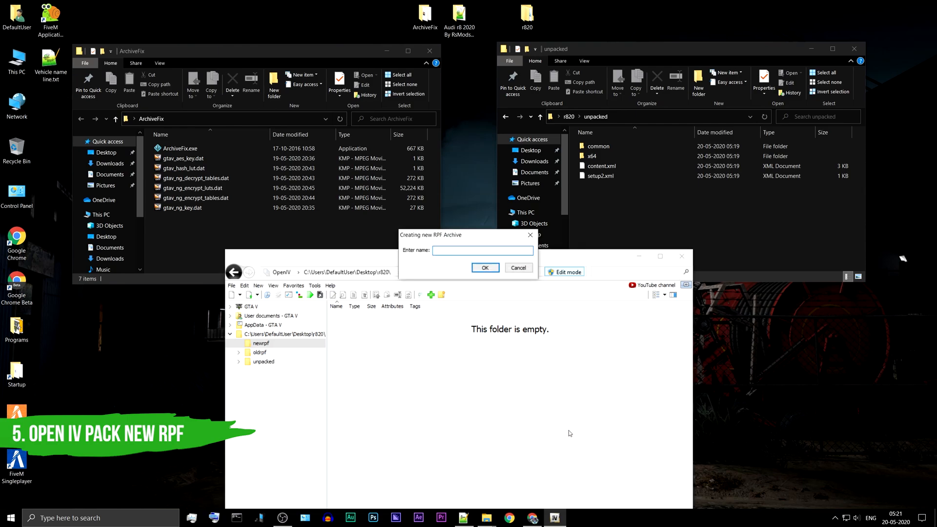
pyautogui.write('dlc')
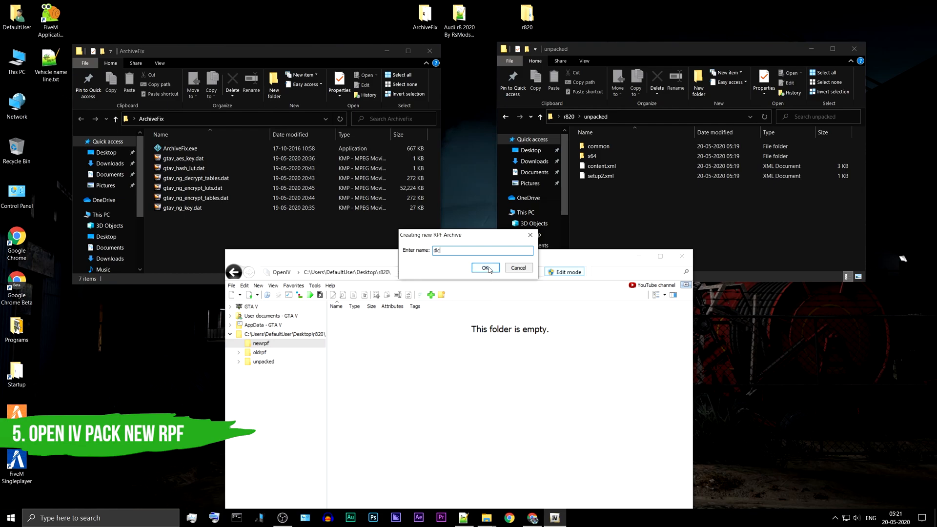
pyautogui.click(485, 267)
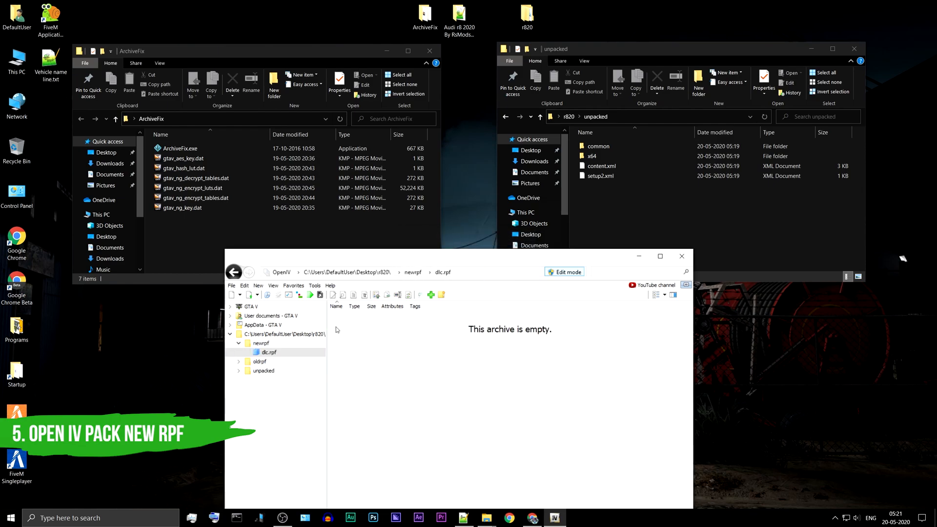
pyautogui.moveTo(453, 349)
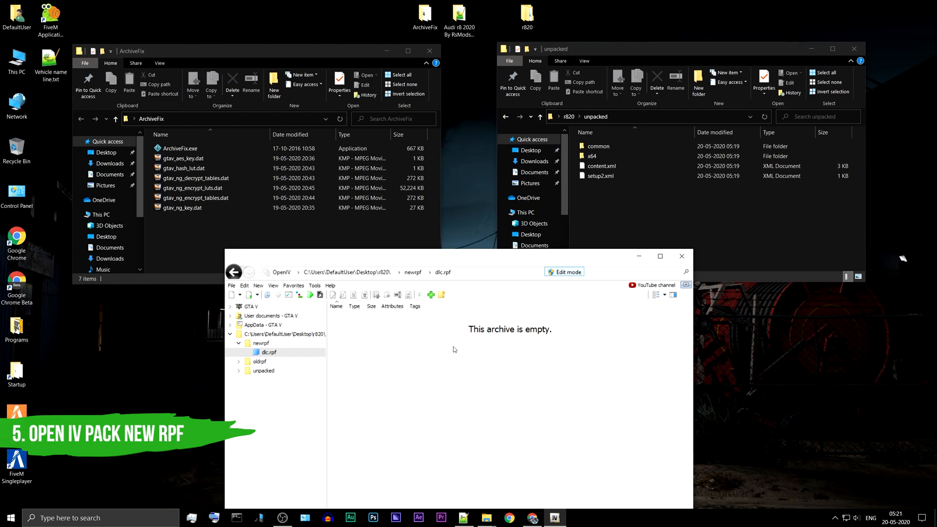
pyautogui.moveTo(604, 146); pyautogui.dragTo(623, 213)
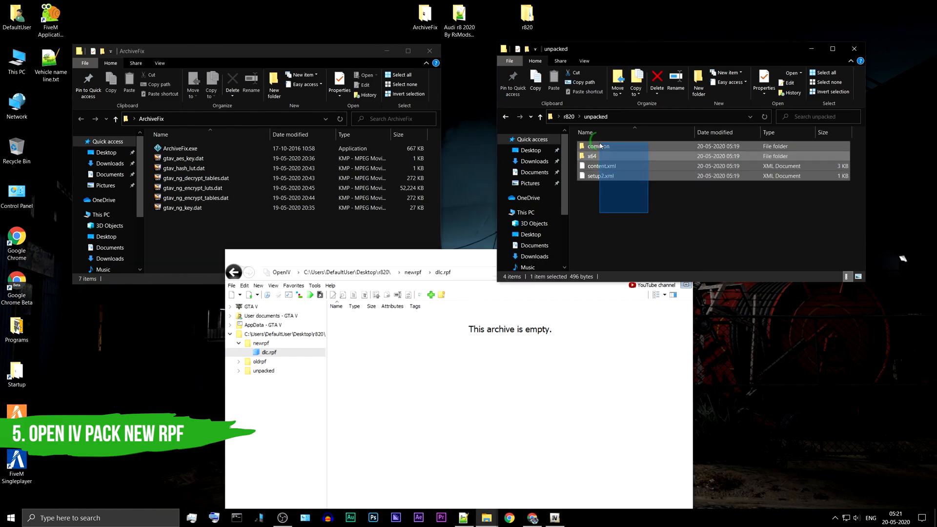
pyautogui.moveTo(600, 146); pyautogui.dragTo(561, 185)
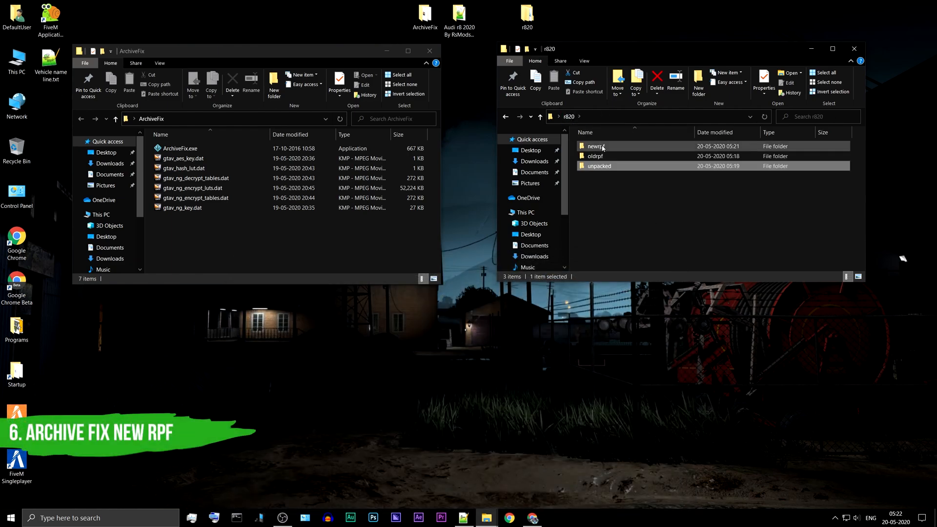
pyautogui.doubleClick(594, 146)
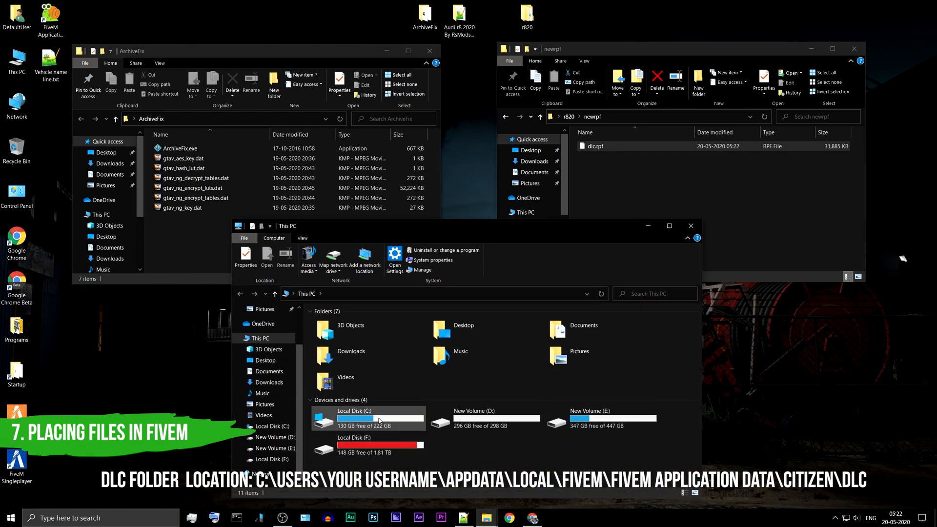
# Step: Navigate from C: through Users, AppData and FiveM Application Data to citizen\dlc
pyautogui.doubleClick(345, 418)
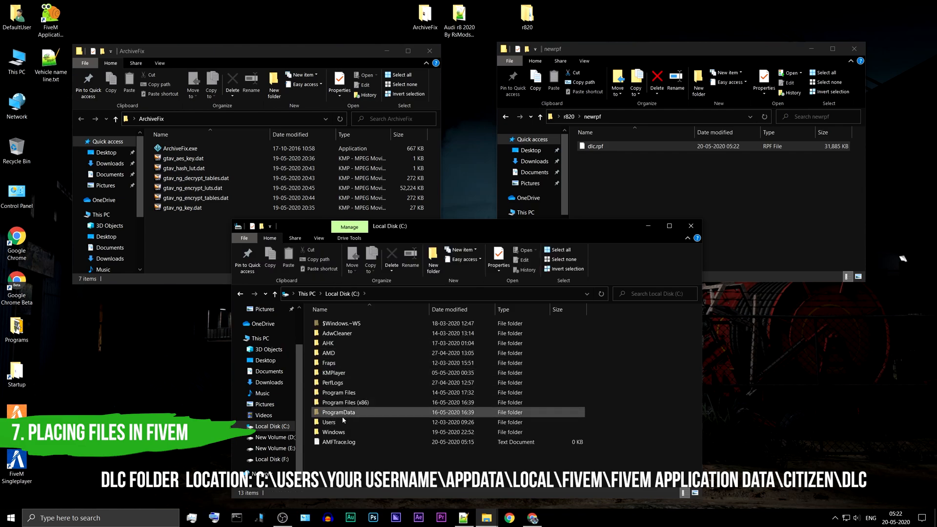
pyautogui.doubleClick(328, 422)
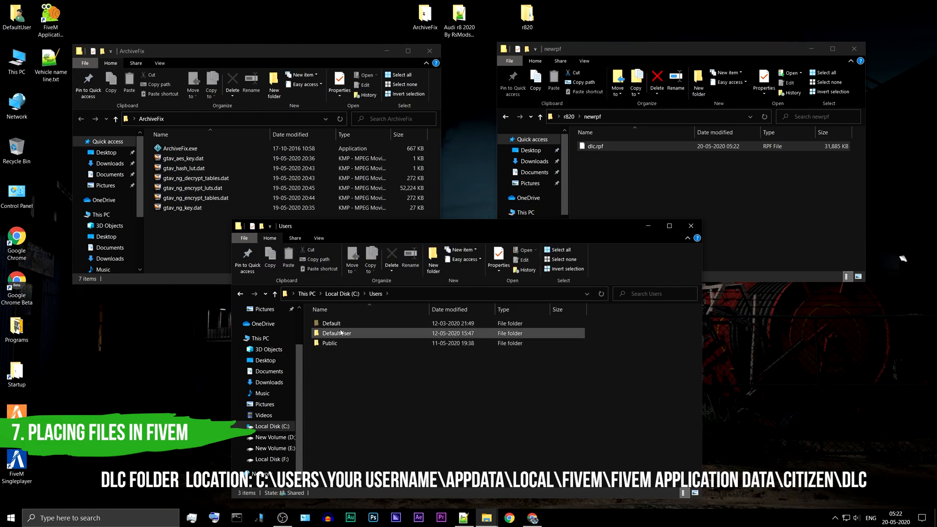
pyautogui.doubleClick(336, 333)
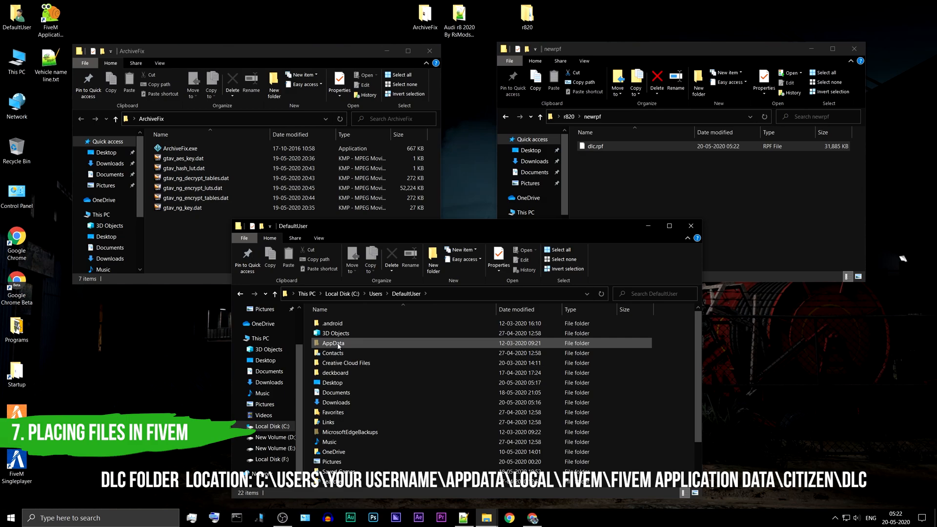
pyautogui.doubleClick(332, 343)
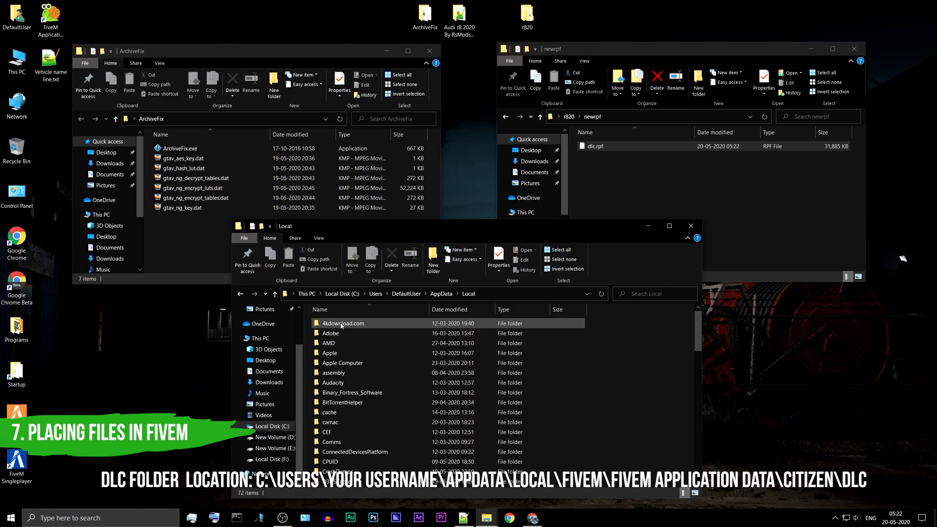
pyautogui.scroll(-3)
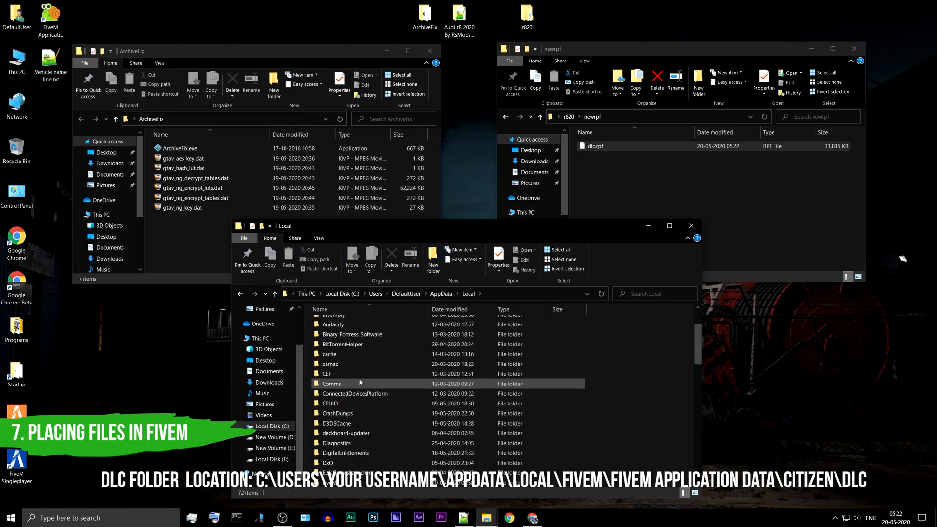
pyautogui.scroll(-3)
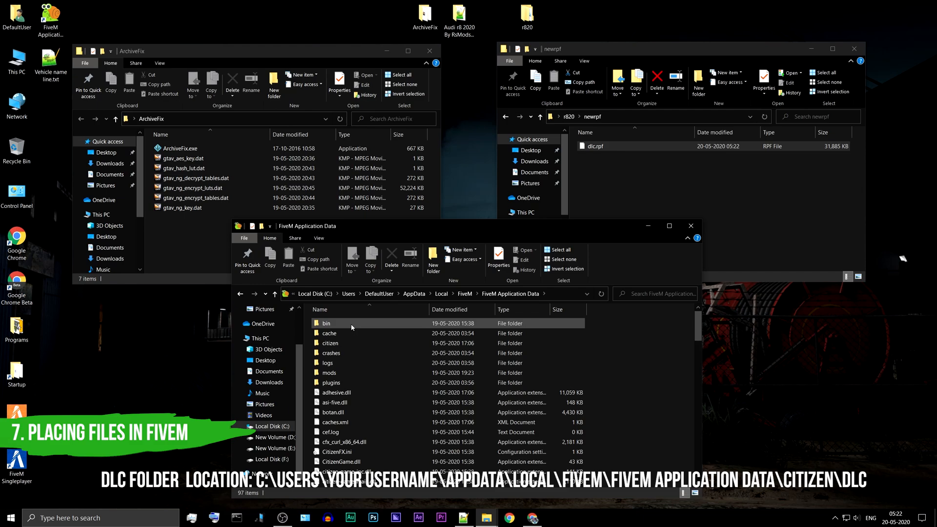
pyautogui.click(330, 343)
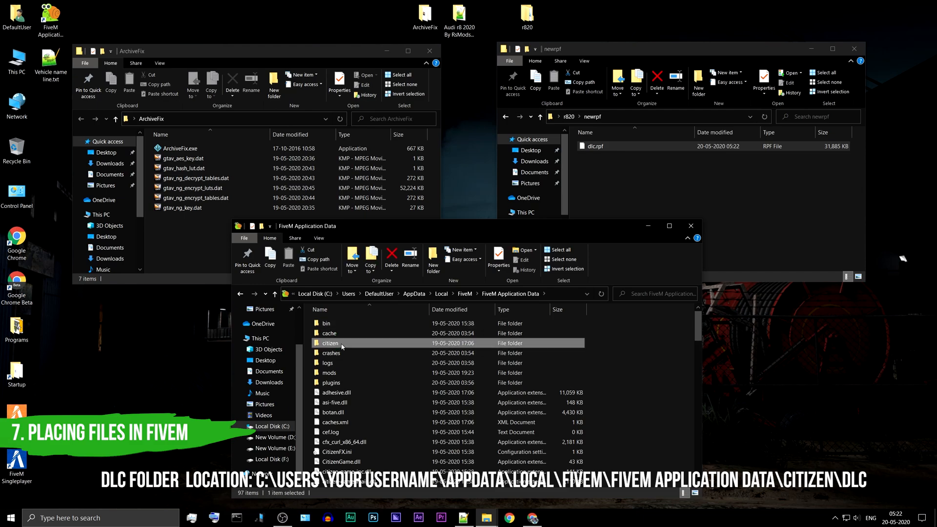
pyautogui.doubleClick(329, 343)
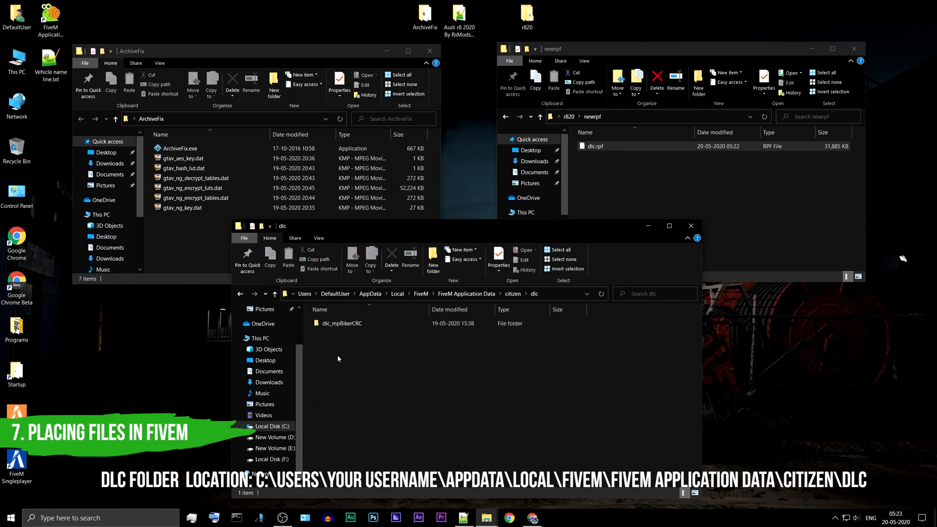
pyautogui.moveTo(444, 361)
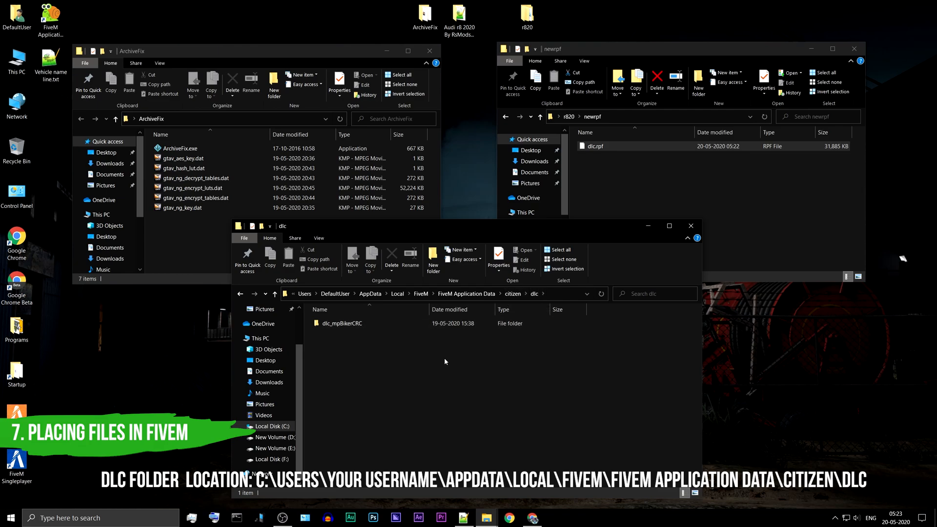
pyautogui.rightClick(445, 362)
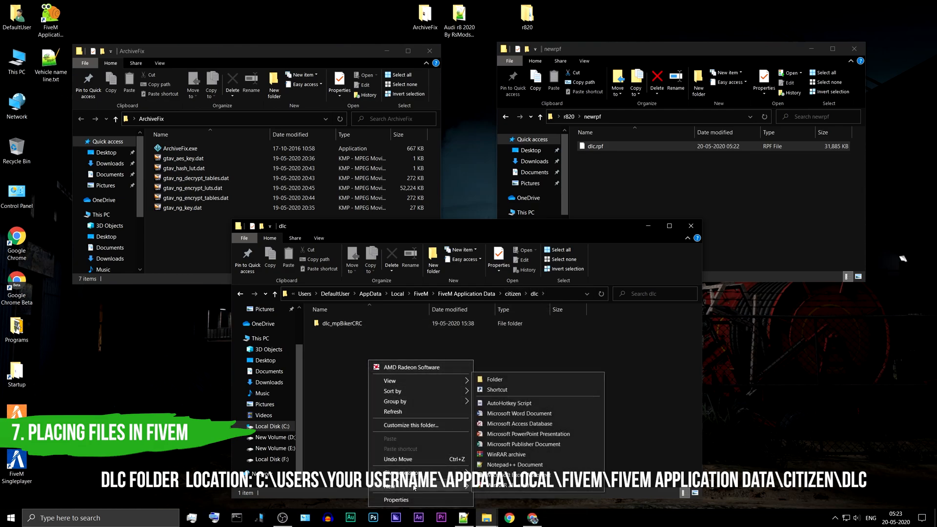
# Step: Create an r820 folder in FiveM's dlc folder and move dlc.rpf into it
pyautogui.click(494, 379)
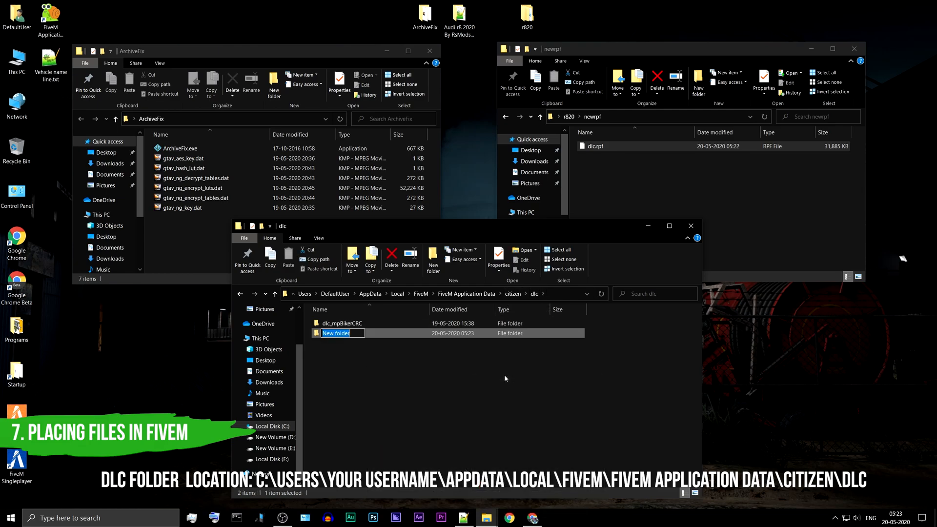
pyautogui.write('r820')
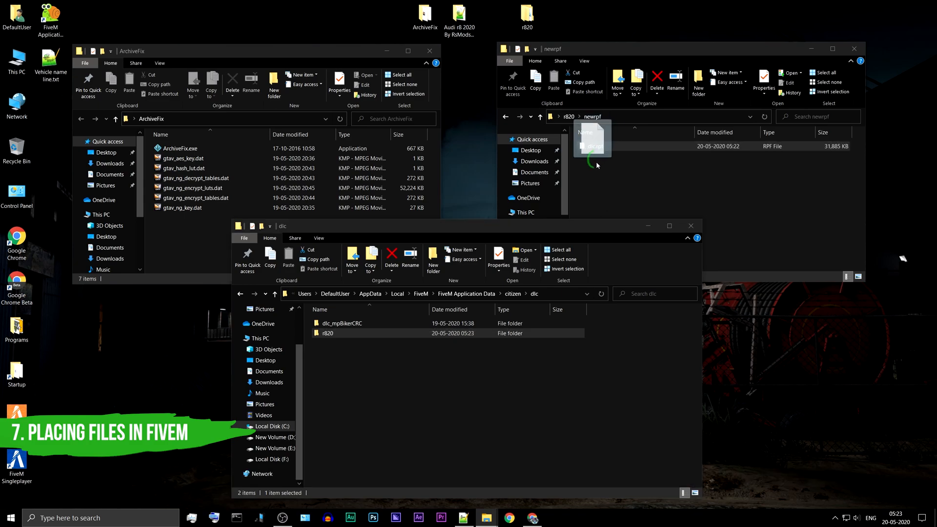
pyautogui.moveTo(592, 144); pyautogui.dragTo(332, 333)
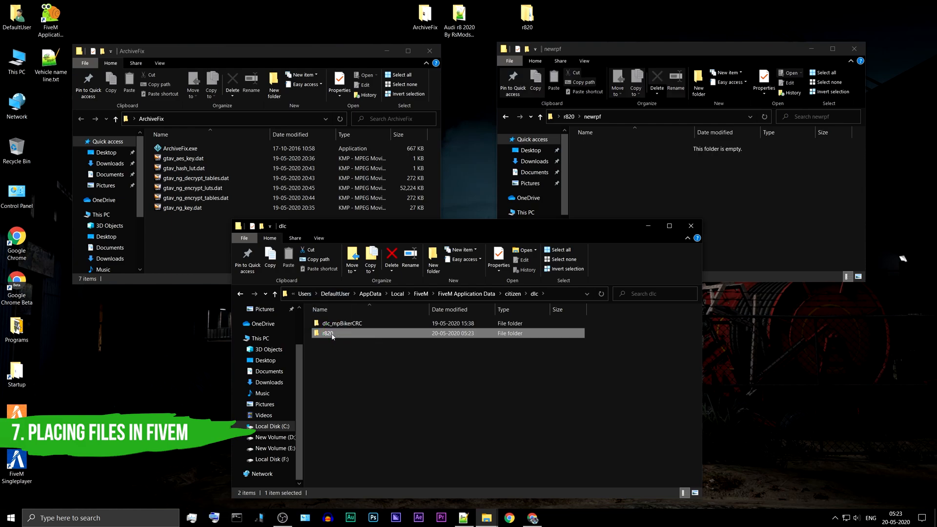
pyautogui.moveTo(332, 333)
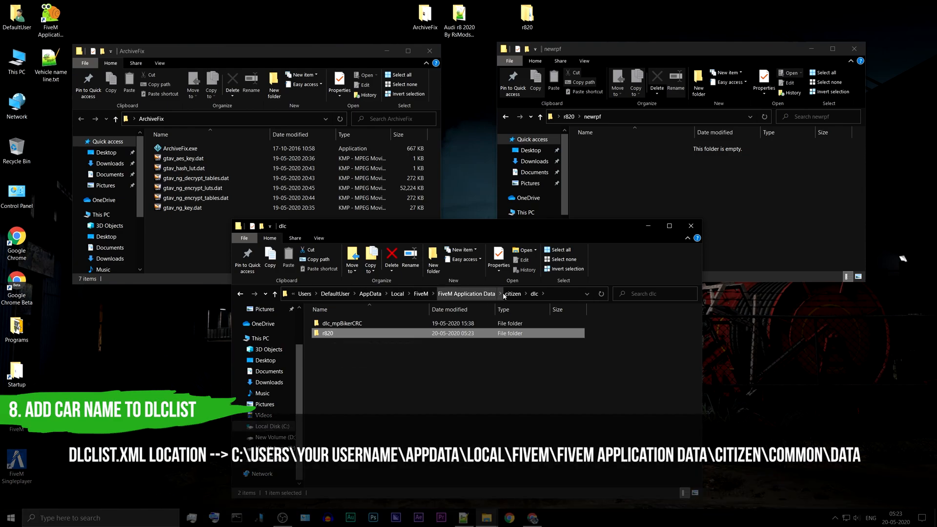
# Step: Copy dlclist.xml from citizen\common\data
pyautogui.click(512, 294)
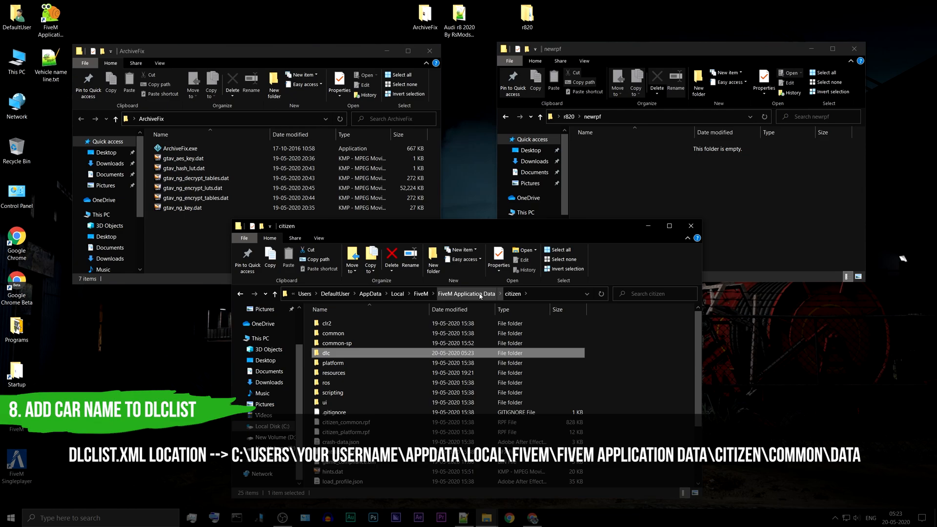
pyautogui.doubleClick(334, 333)
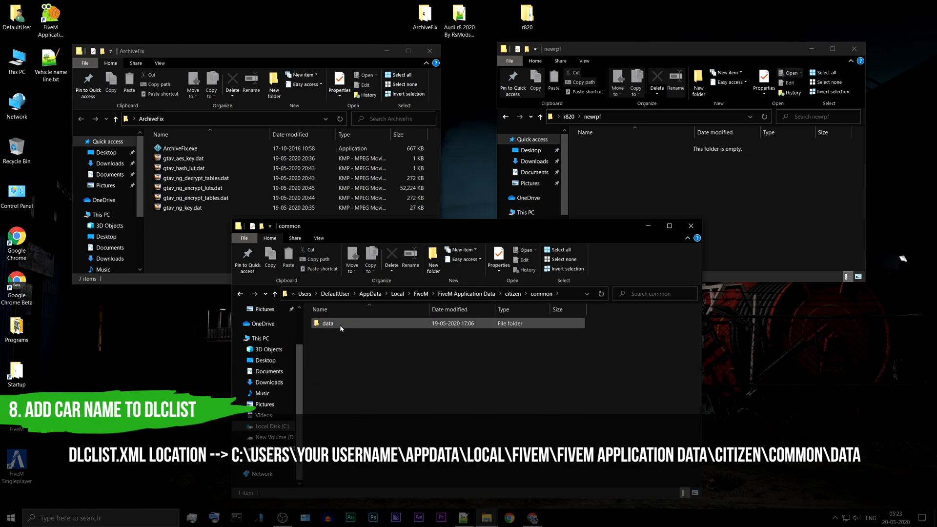
pyautogui.doubleClick(328, 323)
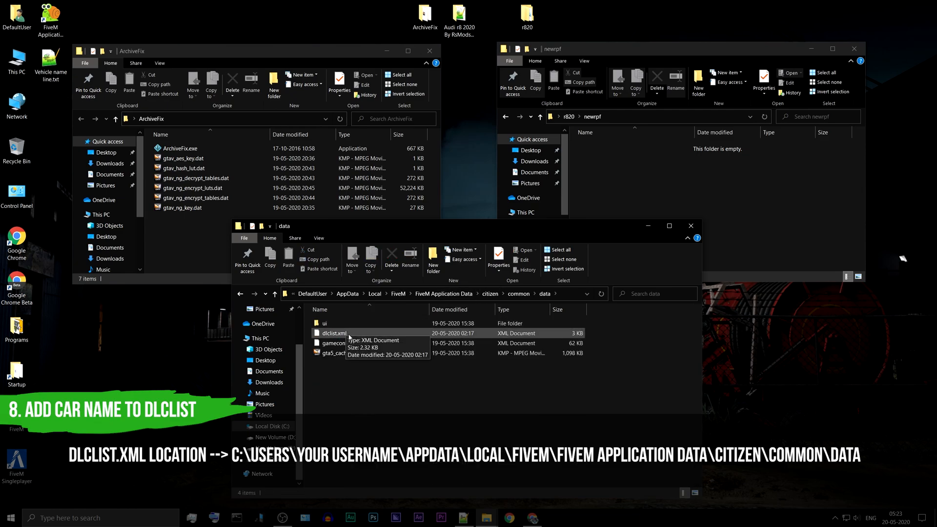
pyautogui.rightClick(333, 333)
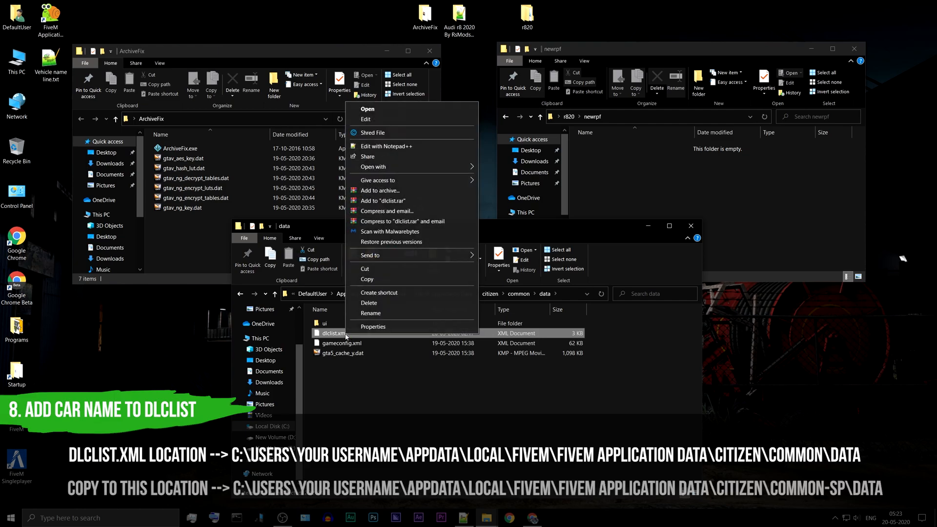
pyautogui.click(345, 336)
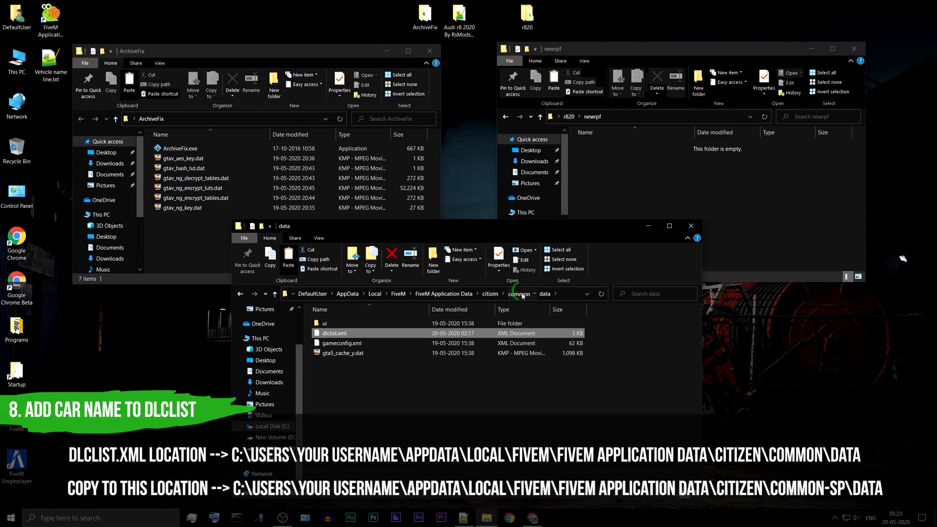
# Step: Paste dlclist.xml into citizen\common-sp\data and bring up its context menu
pyautogui.click(511, 293)
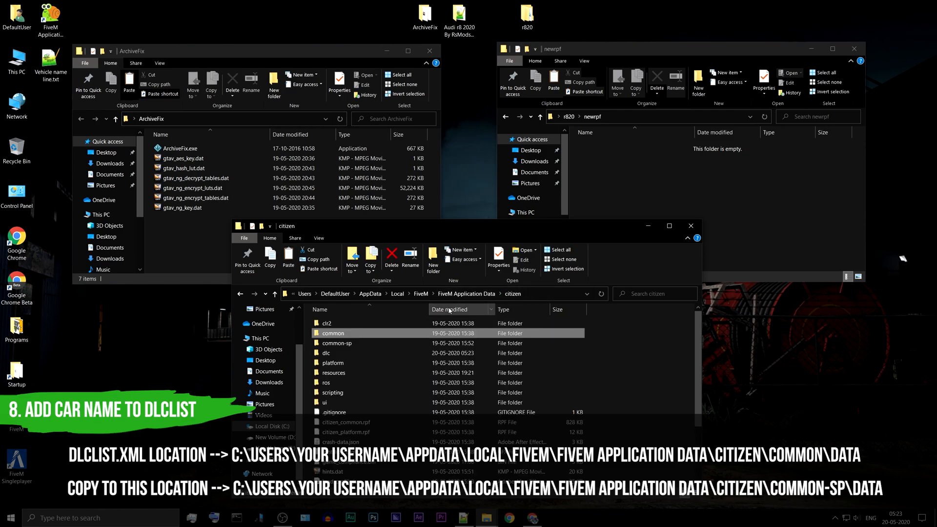
pyautogui.doubleClick(336, 343)
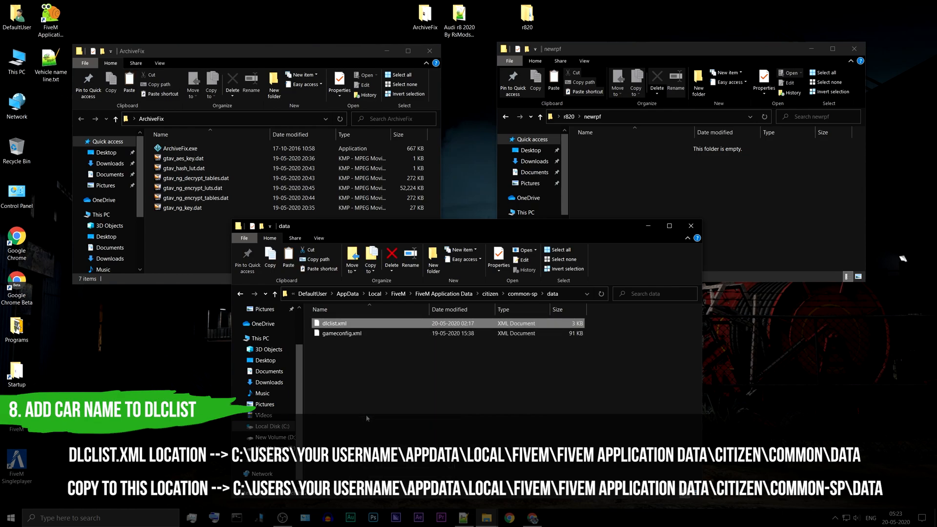
pyautogui.click(333, 322)
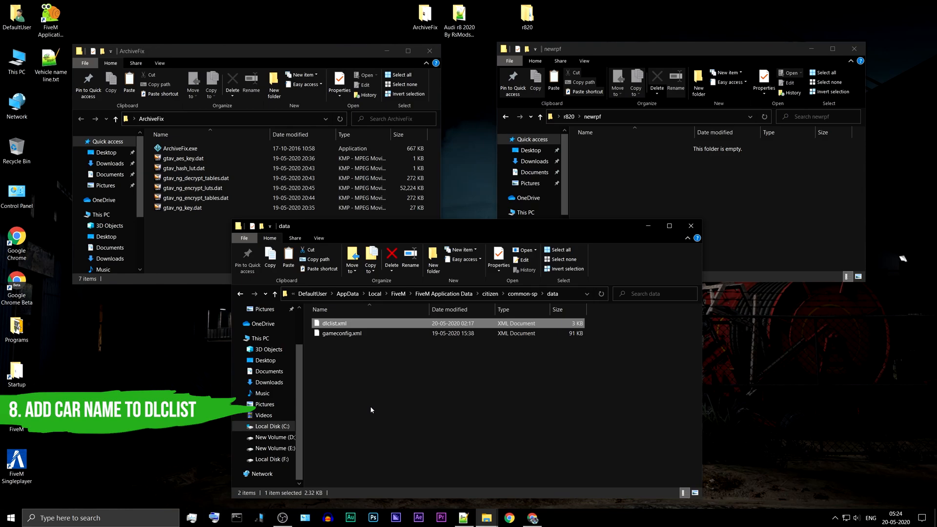
pyautogui.rightClick(333, 323)
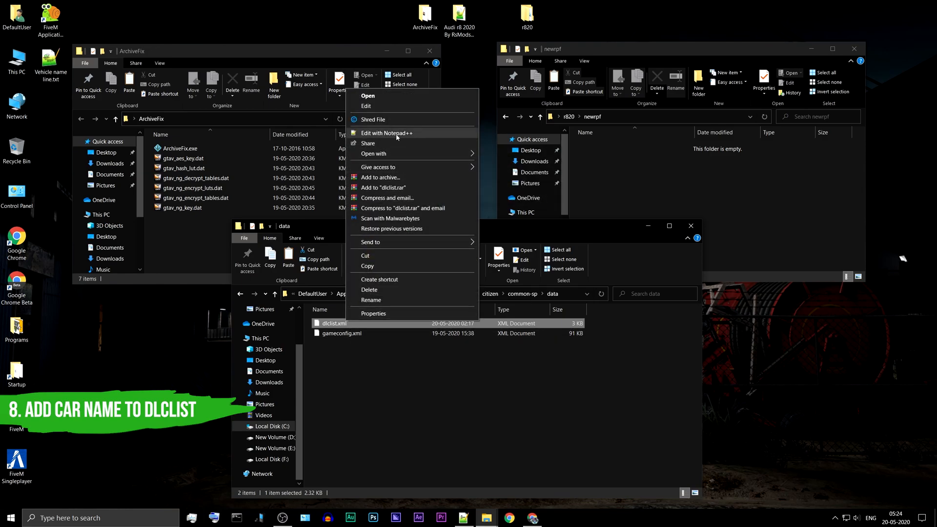
# Step: Add an <Item>citizen:/dlc/vehiclename/</Item> line to dlclist.xml in Notepad++ and select the placeholder name
pyautogui.click(386, 133)
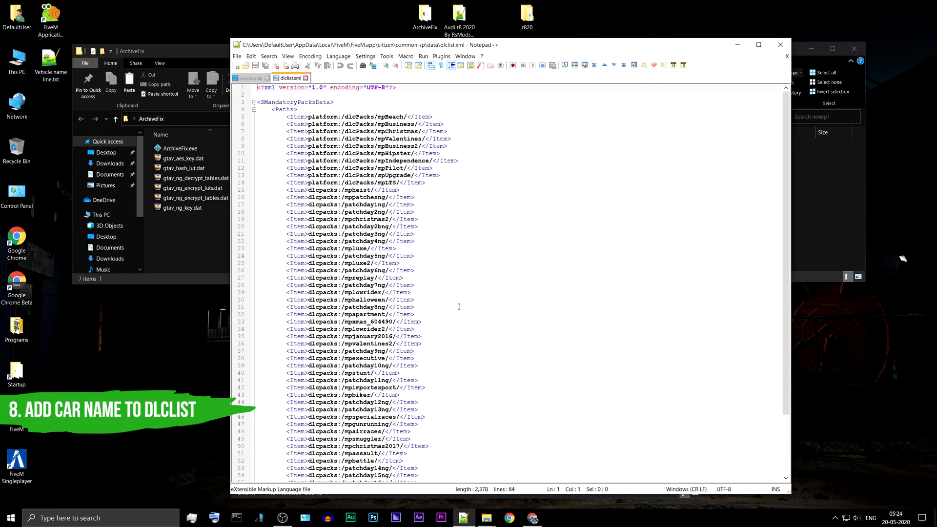
pyautogui.scroll(-3)
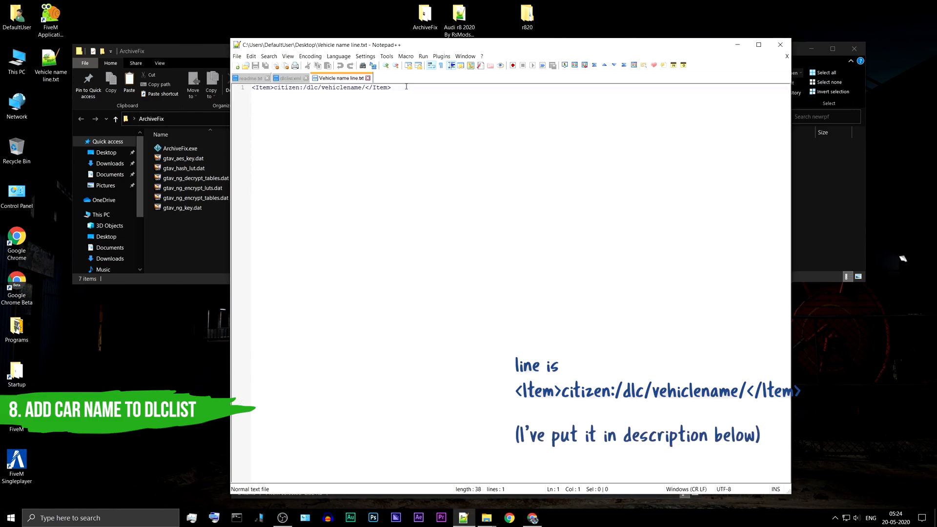
pyautogui.moveTo(307, 87); pyautogui.dragTo(392, 88)
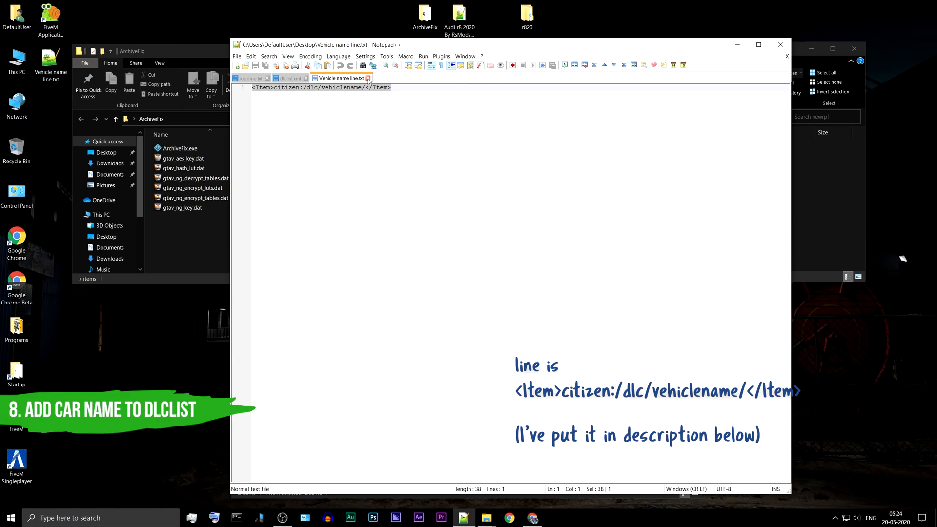
pyautogui.click(288, 77)
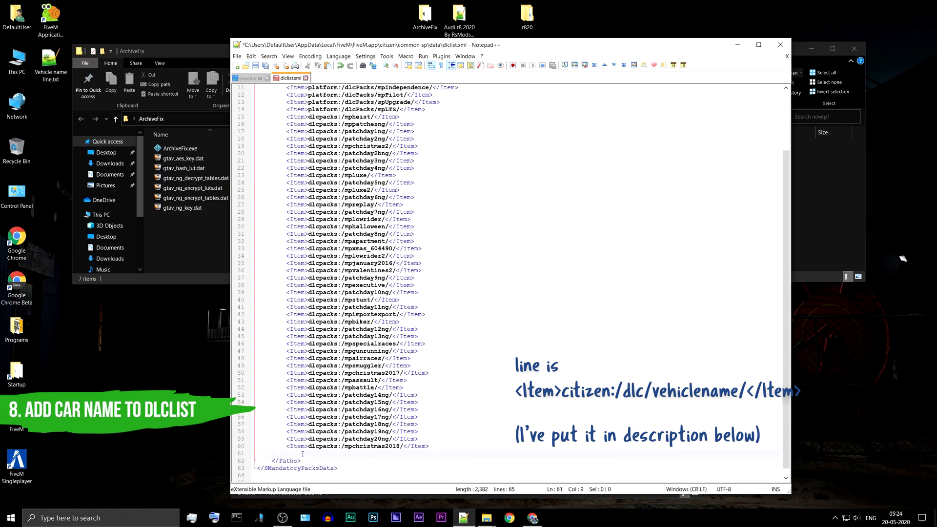
pyautogui.write('<Item>citizen:/dlc/vehiclename/</Item>')
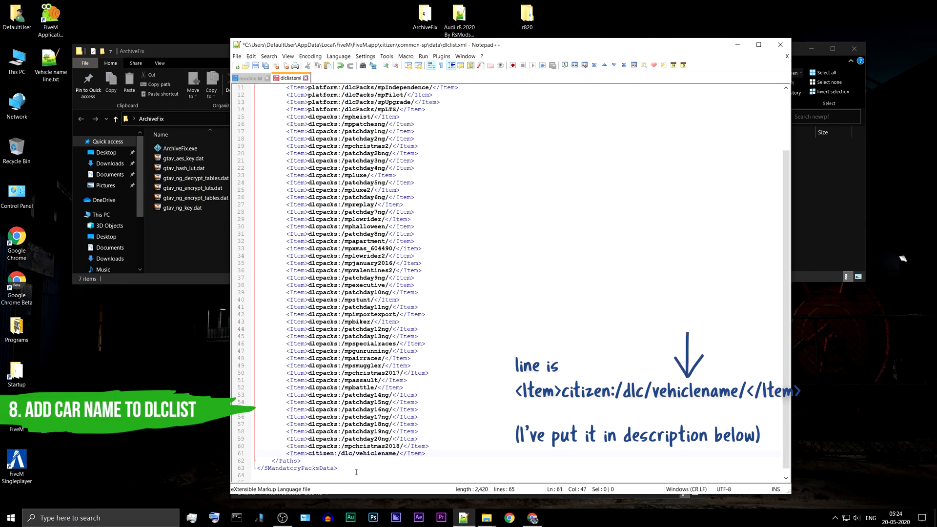
pyautogui.doubleClick(374, 453)
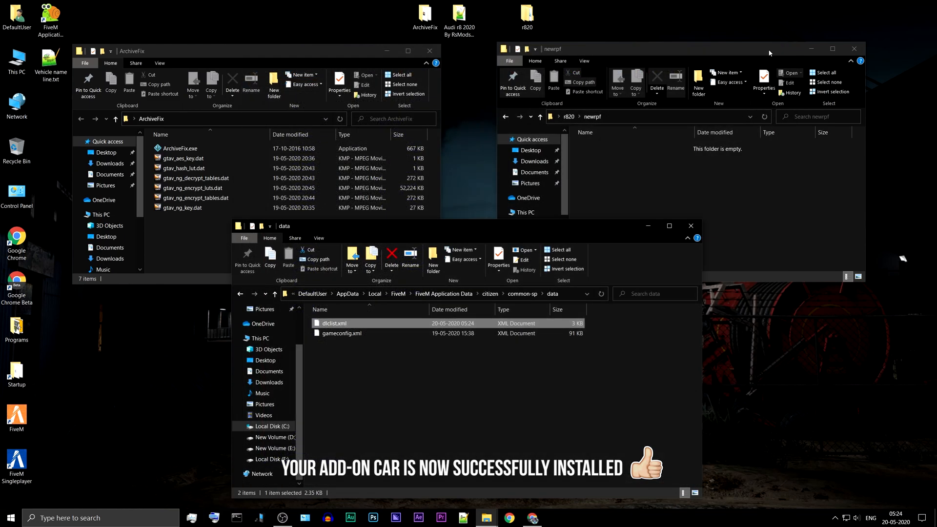
pyautogui.moveTo(693, 197)
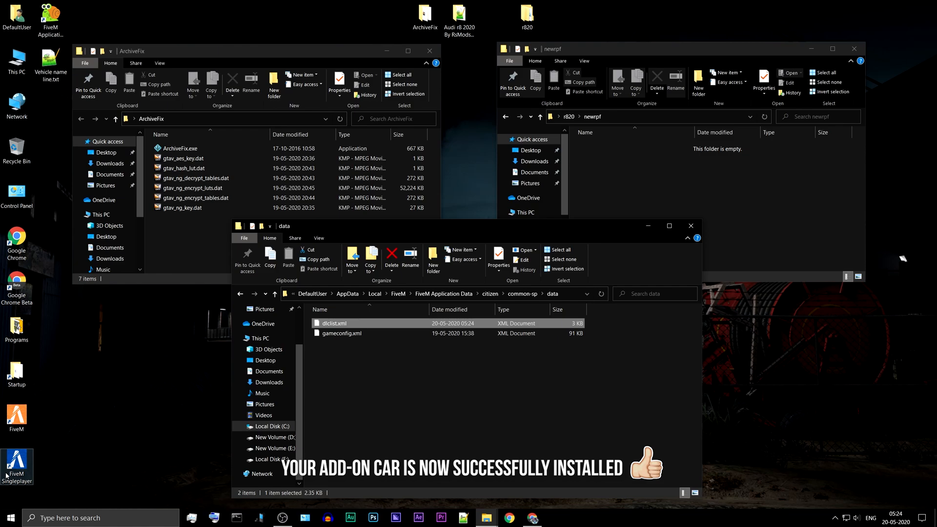
# Step: Start FiveM Singleplayer from its desktop shortcut
pyautogui.click(17, 467)
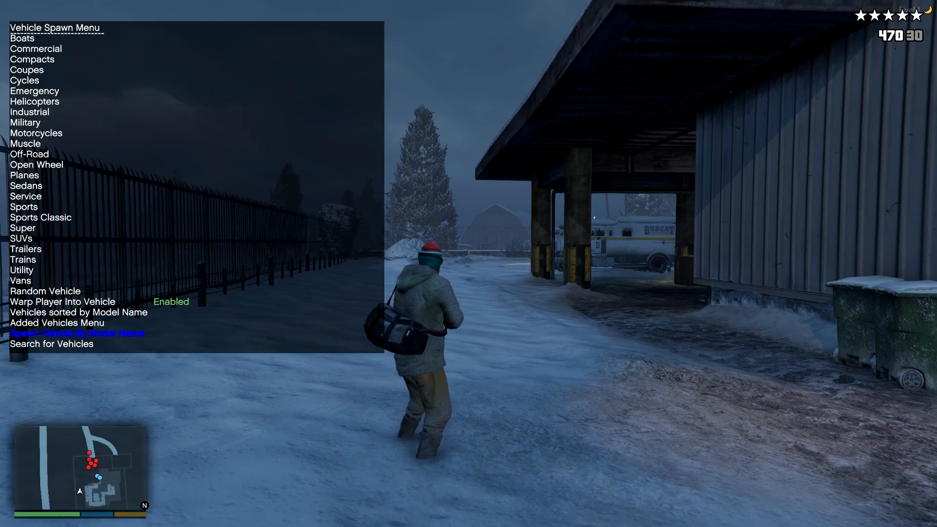
# Step: Enter 820 in the trainer's Spawn Vehicle By Model Name prompt
pyautogui.press('up')
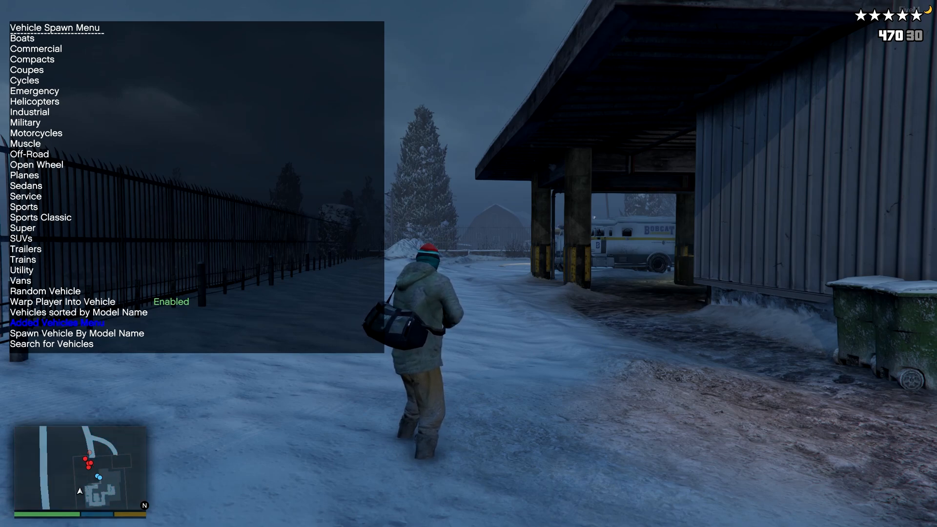
pyautogui.click(57, 323)
pyautogui.write('R')
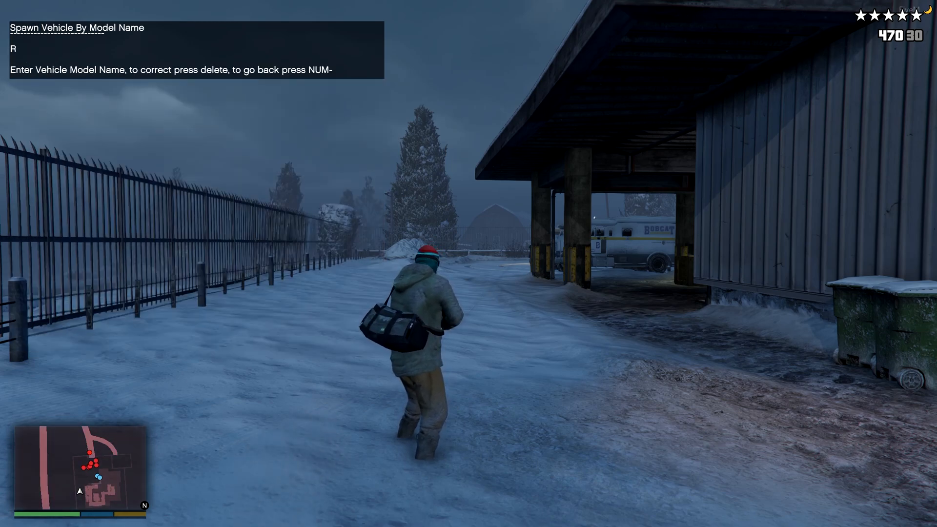
pyautogui.write('820')
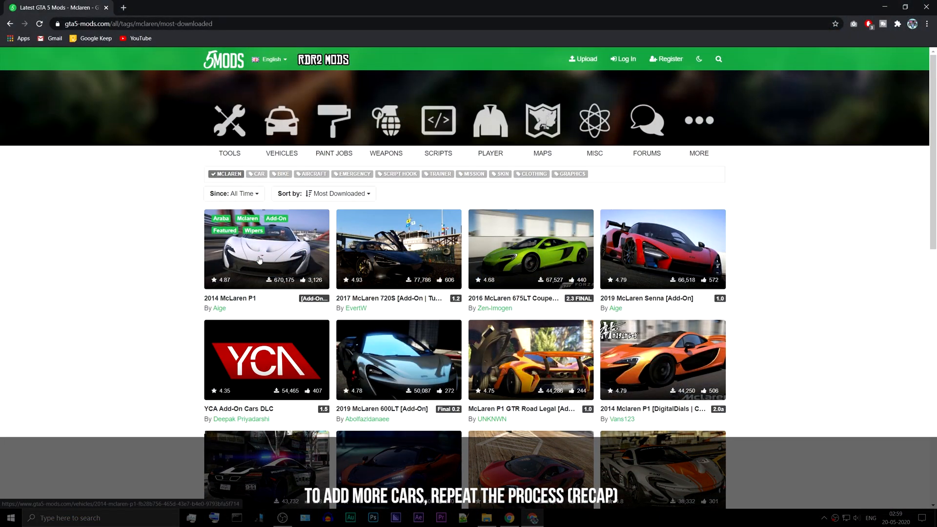
# Step: Open the 2014 McLaren P1 mod page and download it
pyautogui.click(266, 249)
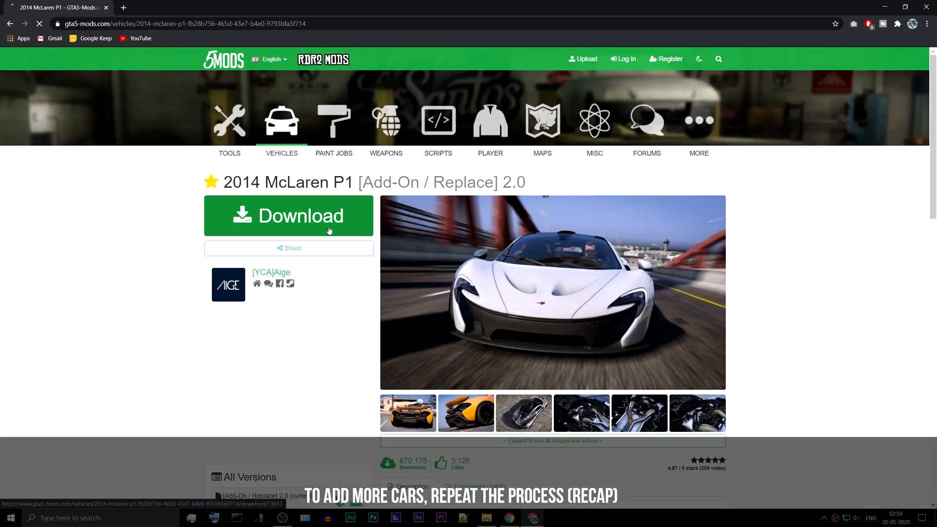
pyautogui.click(289, 216)
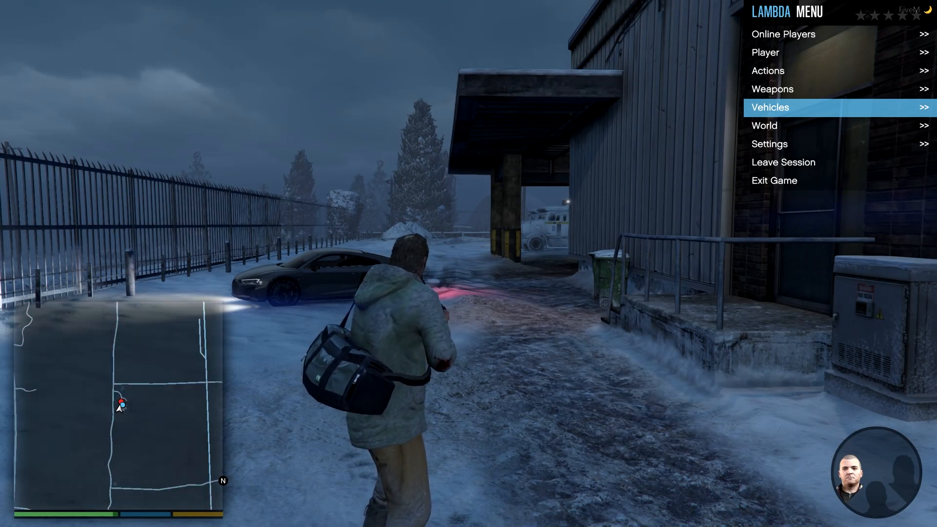
# Step: Enter p1 in the Lambda trainer's Spawn Vehicle By Name box
pyautogui.click(769, 107)
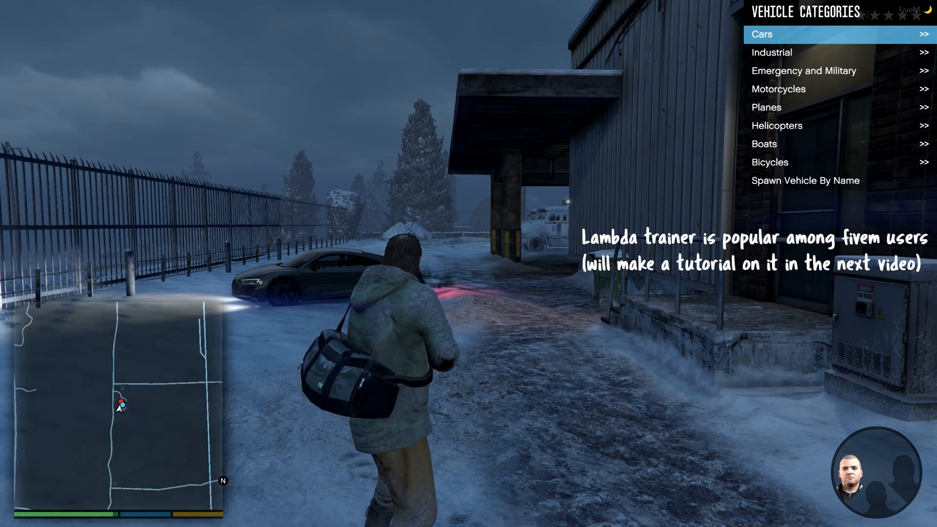
pyautogui.click(804, 180)
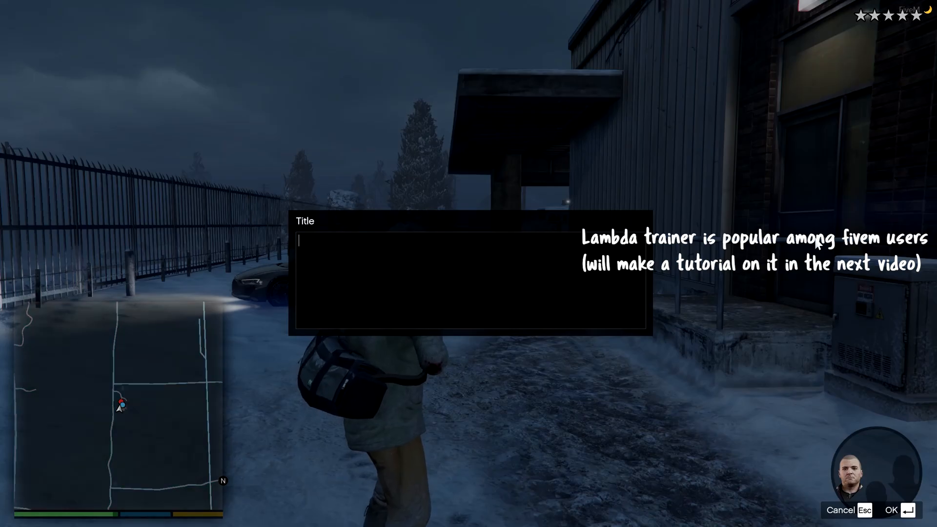
pyautogui.write('p1')
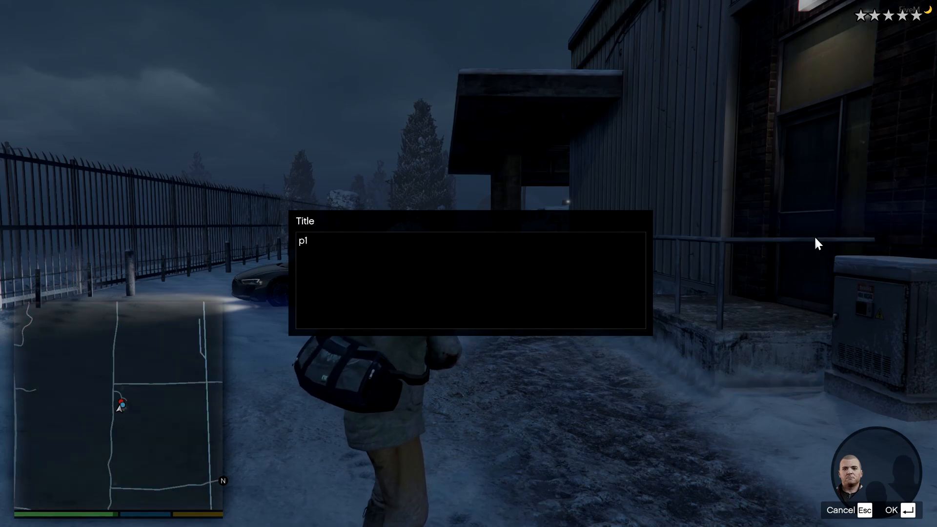